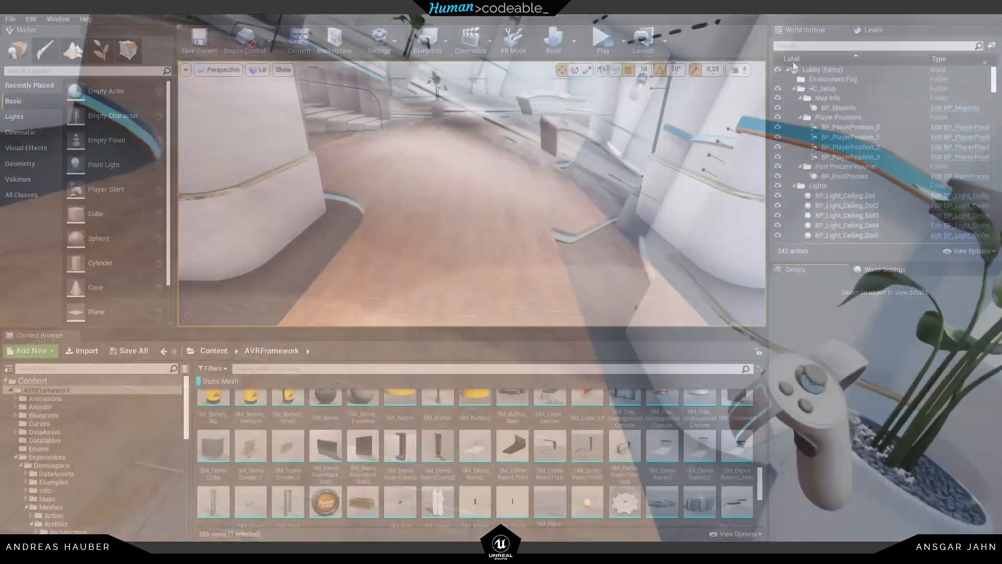
- Search the World Outliner for 'info' and select the BP_MapInfo actor
type("info")
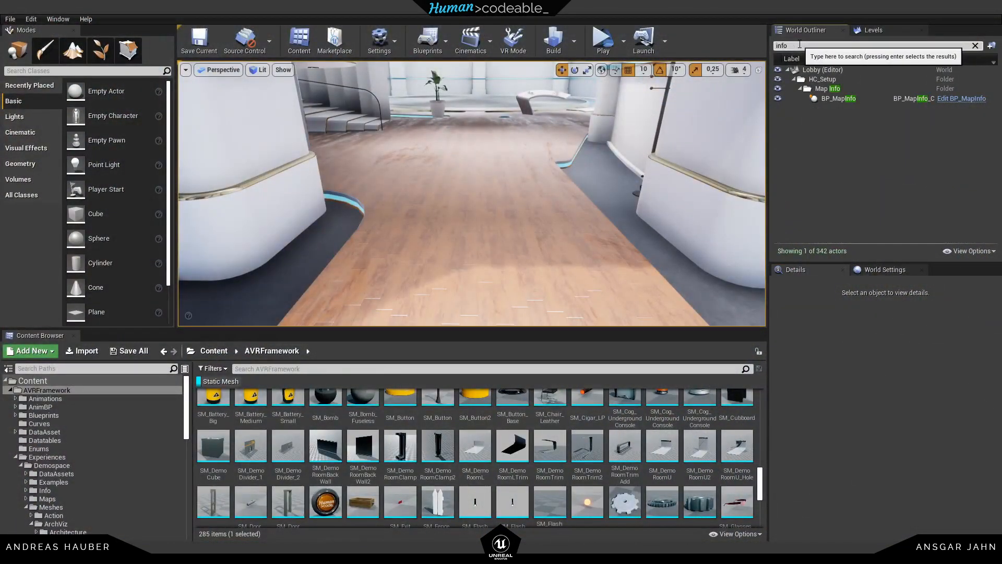
left_click(837, 97)
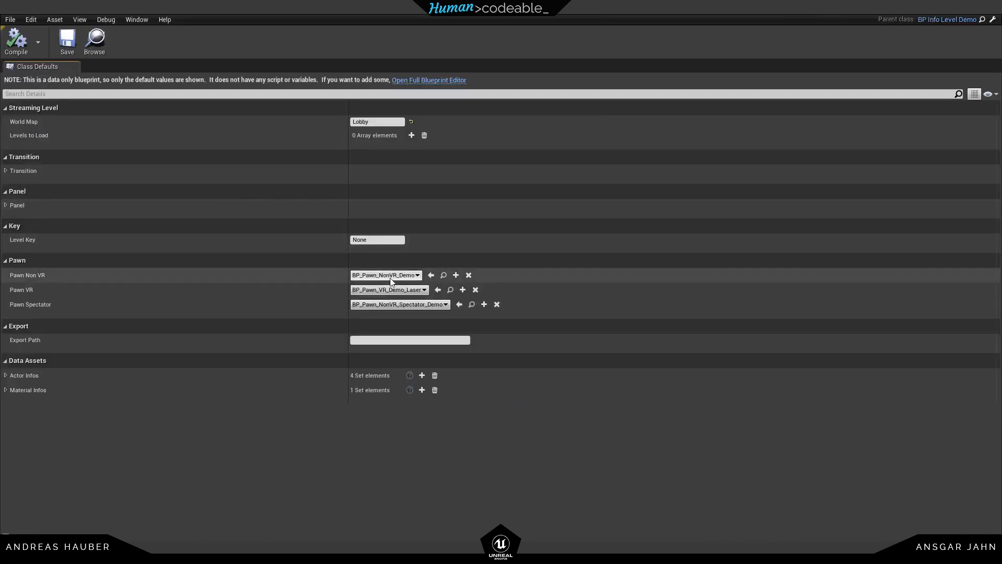
mouse_move(433, 294)
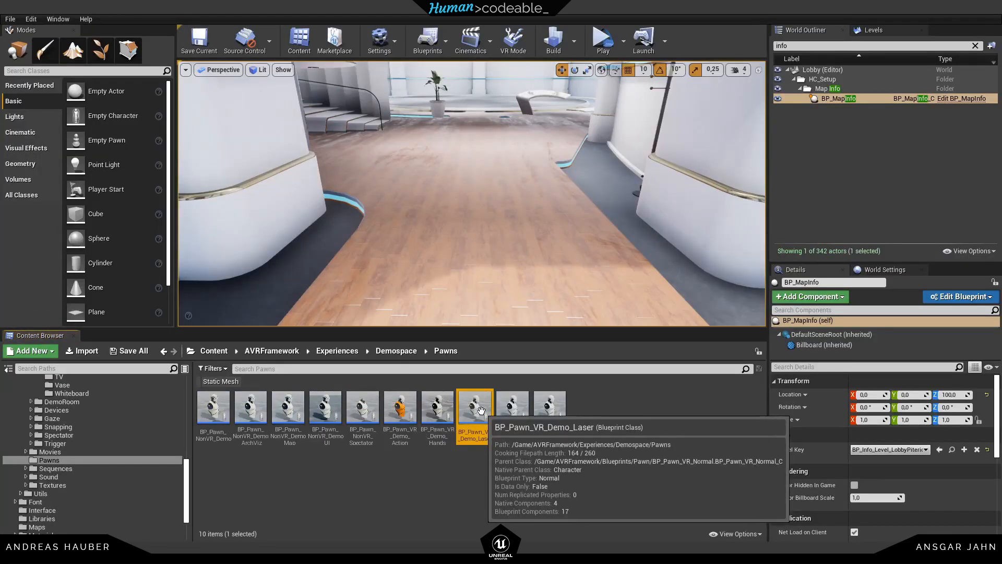
- In BP_Pawn_VR_Demo_Laser, set Radial Menu 01 to the Bookmarks and Devices pallet buttons
double_click(474, 406)
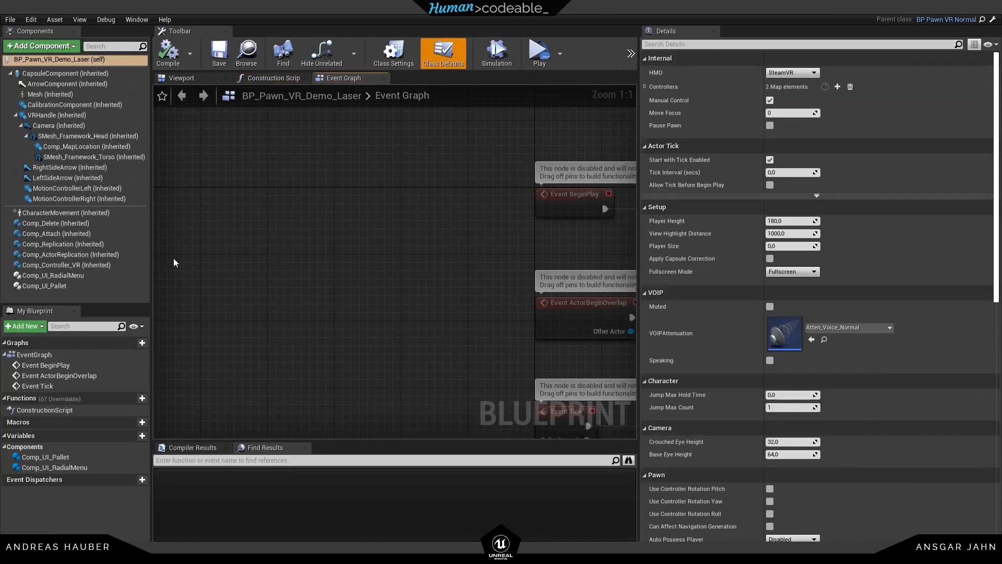
left_click(54, 276)
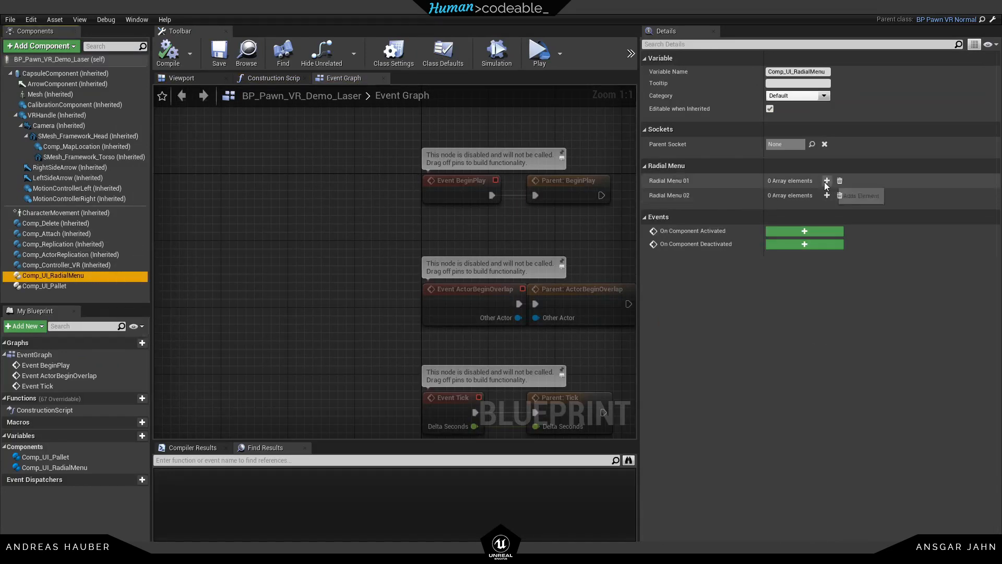
left_click(826, 180)
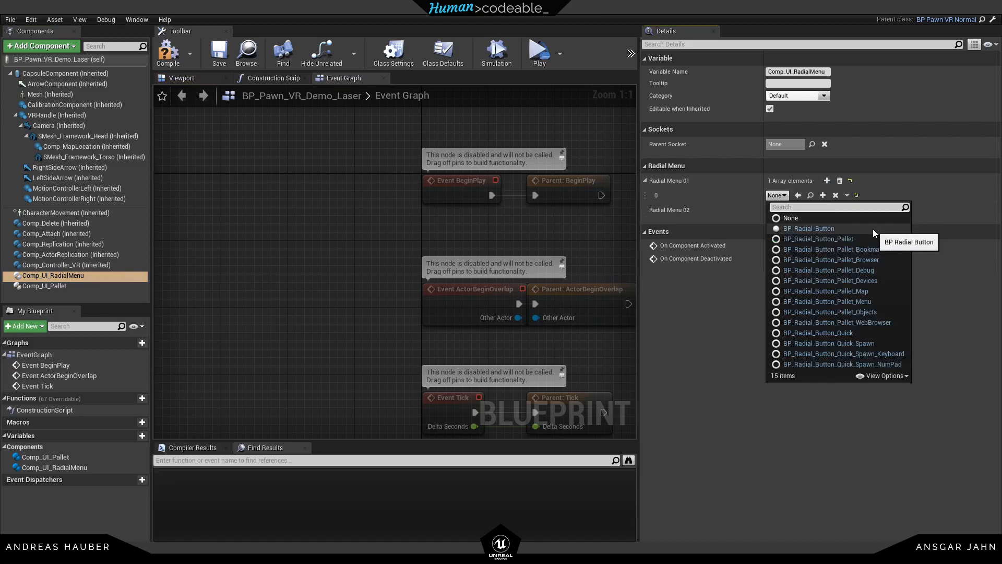
mouse_move(817, 238)
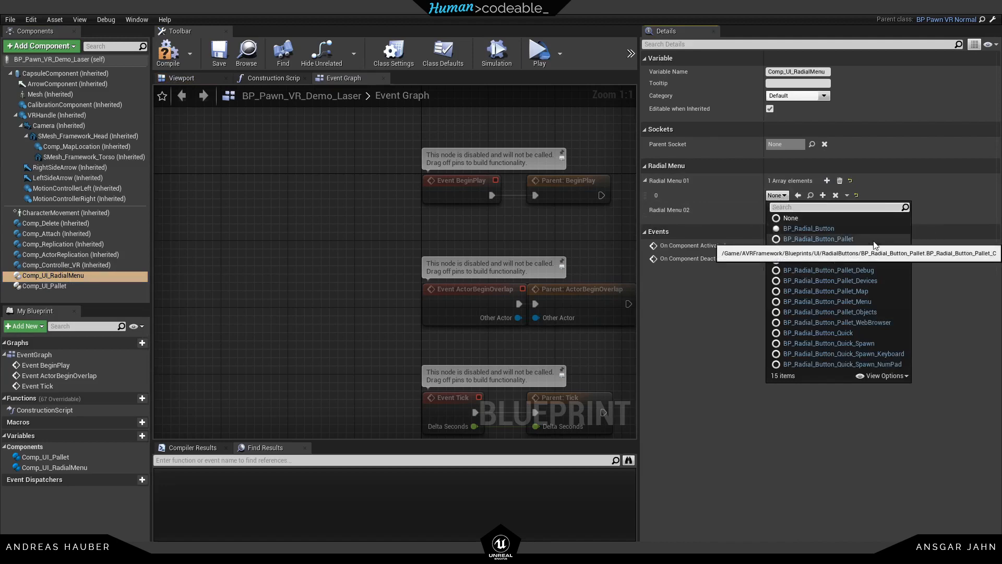
left_click(816, 239)
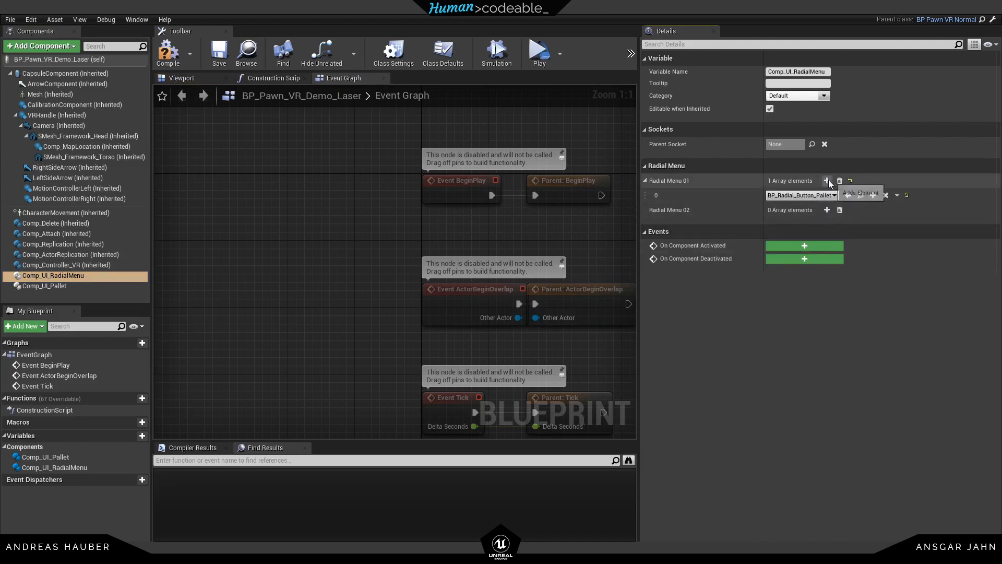
left_click(825, 180)
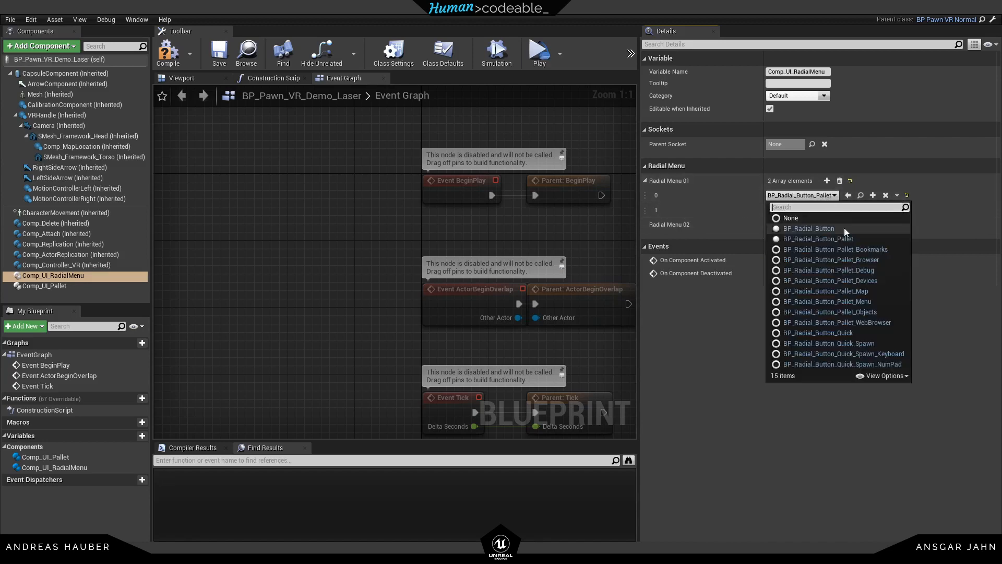
left_click(834, 249)
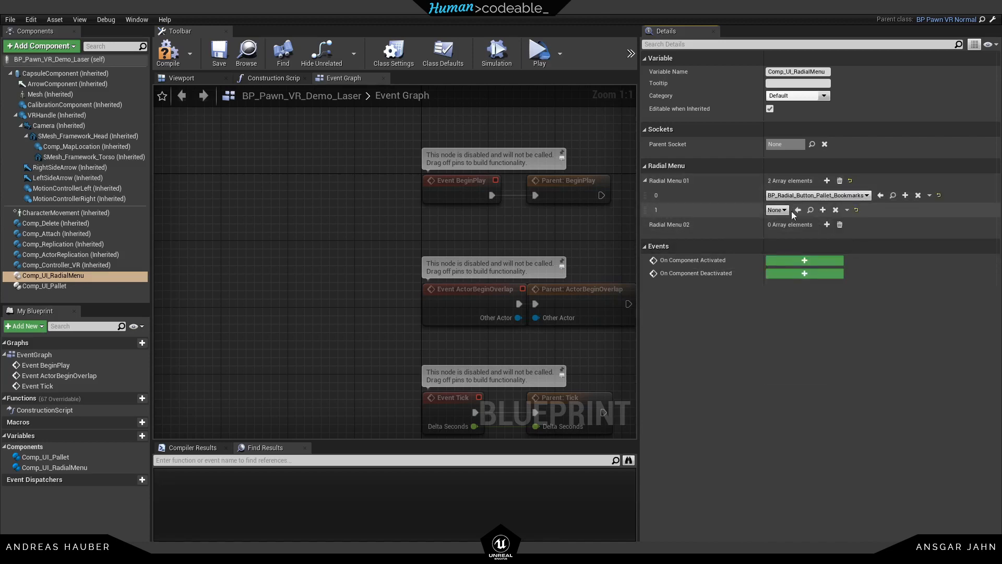
left_click(777, 208)
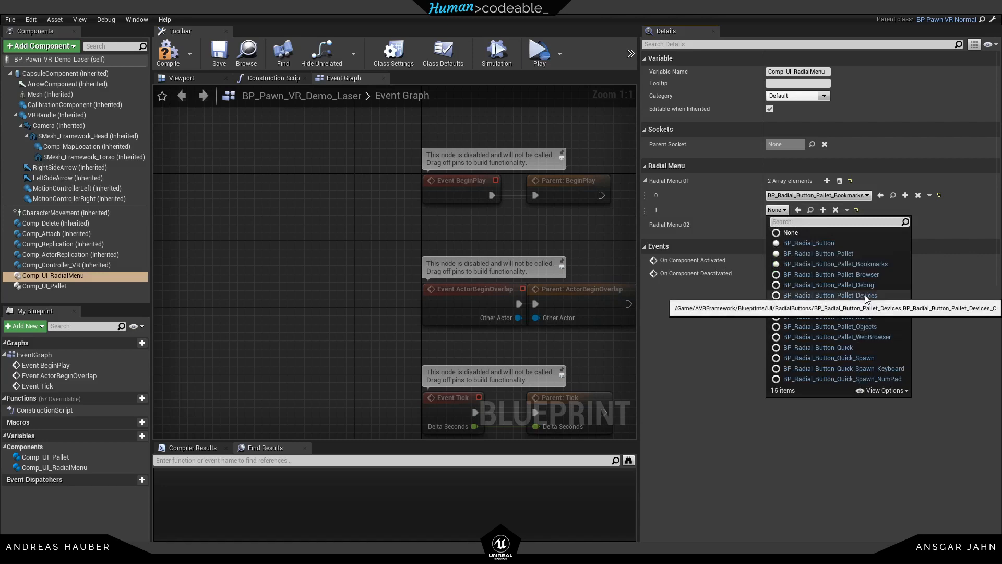
left_click(828, 294)
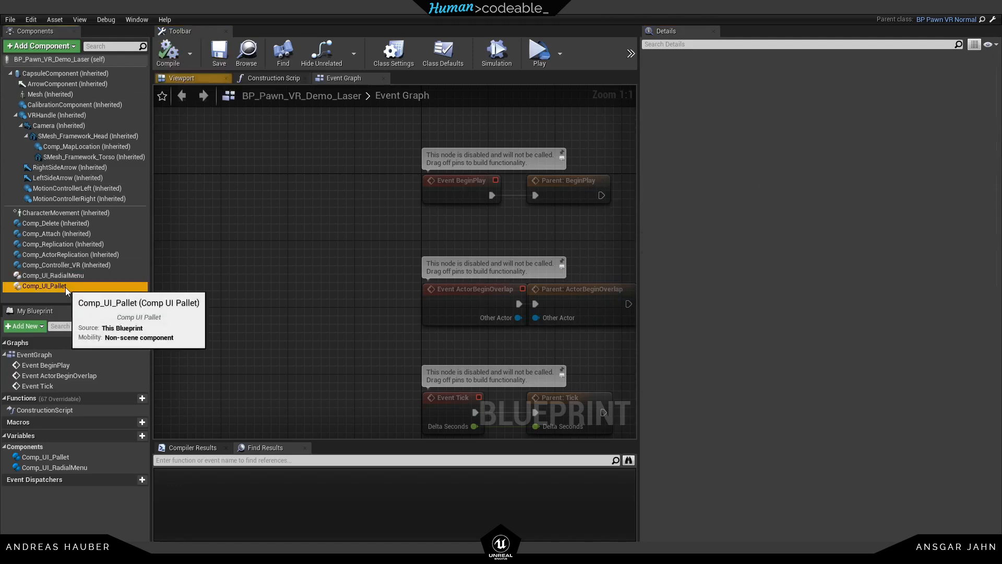
- Add BP_Bookmarks_Arrow and BP_Bookmarks_Check to Comp_UI_Pallet's Available Bookmarks, then select Comp_Controller_VR
left_click(43, 285)
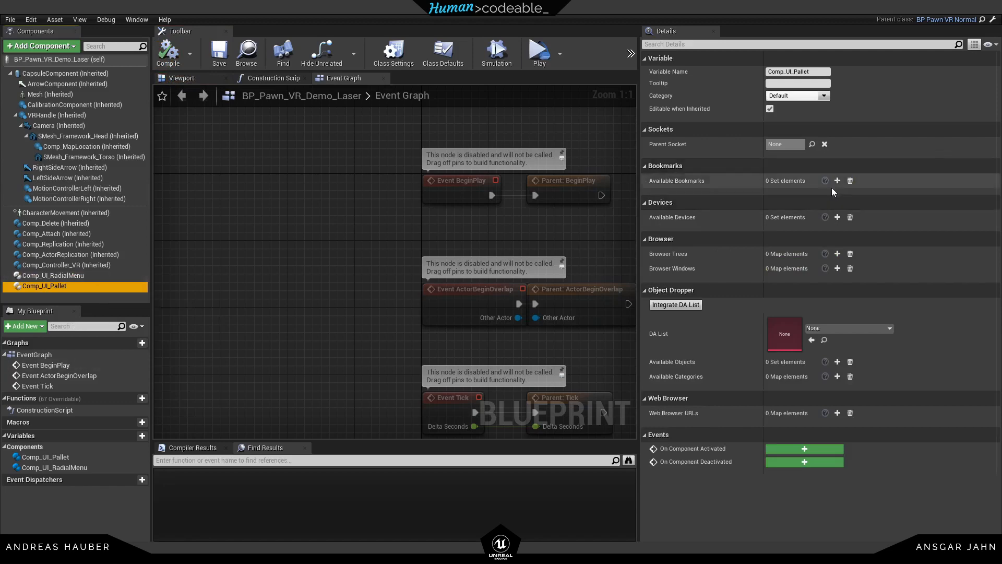
left_click(836, 180)
type("bookm")
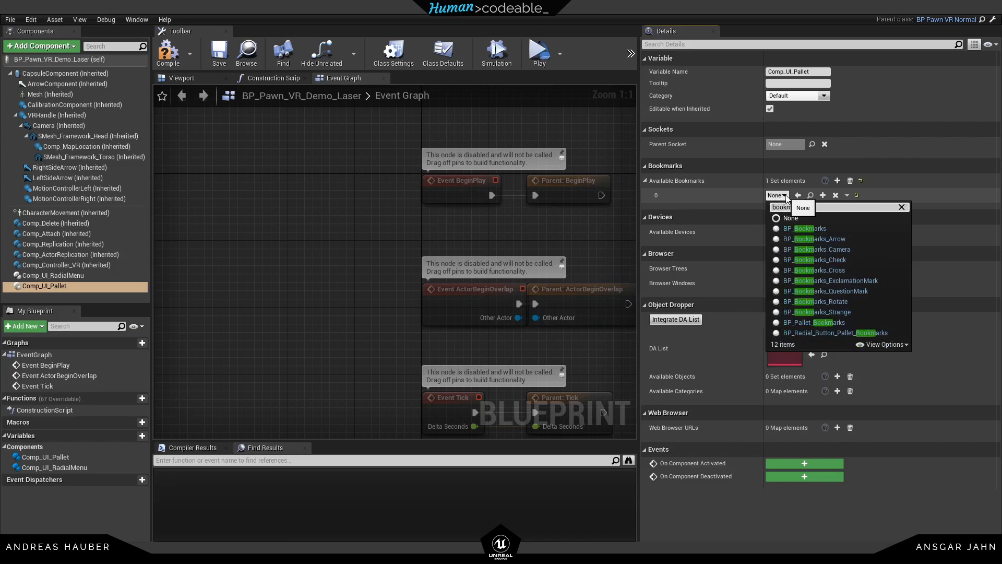
left_click(814, 238)
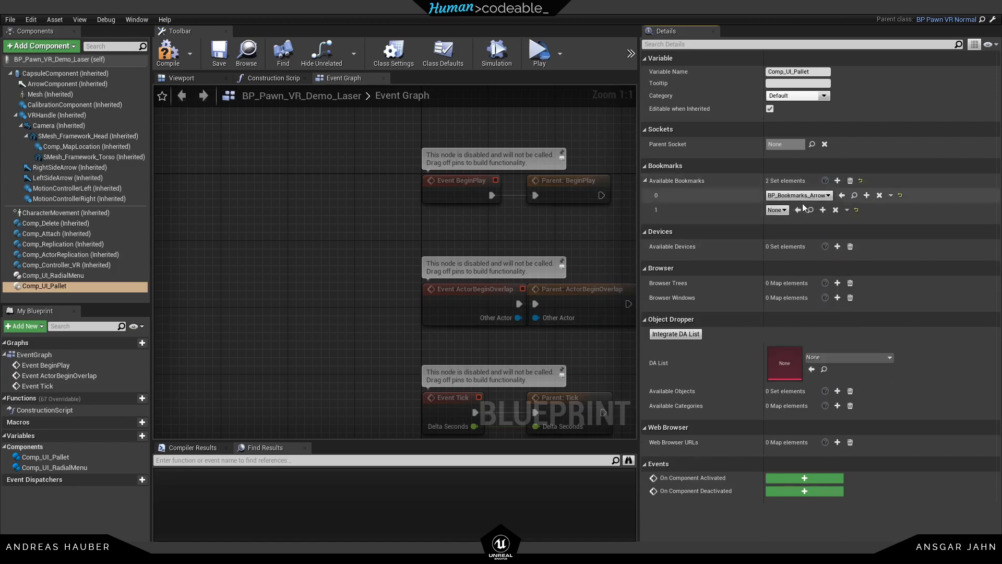
left_click(776, 209)
type("bookm")
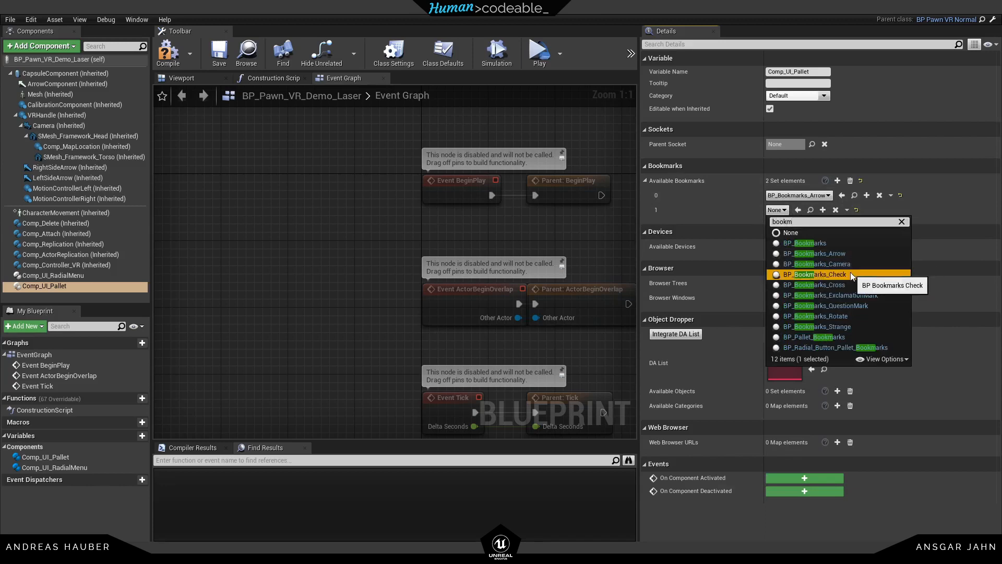
left_click(814, 274)
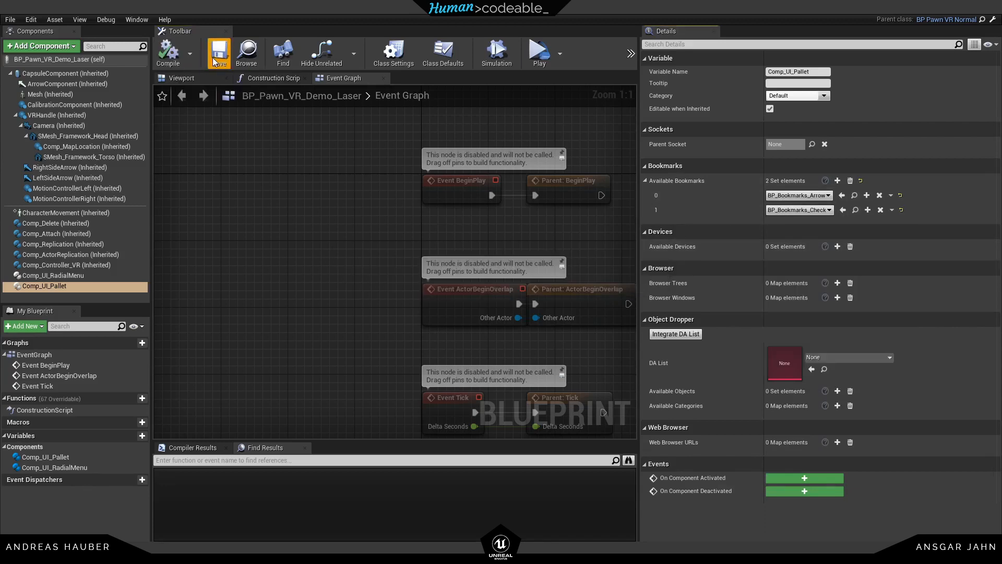
mouse_move(55, 276)
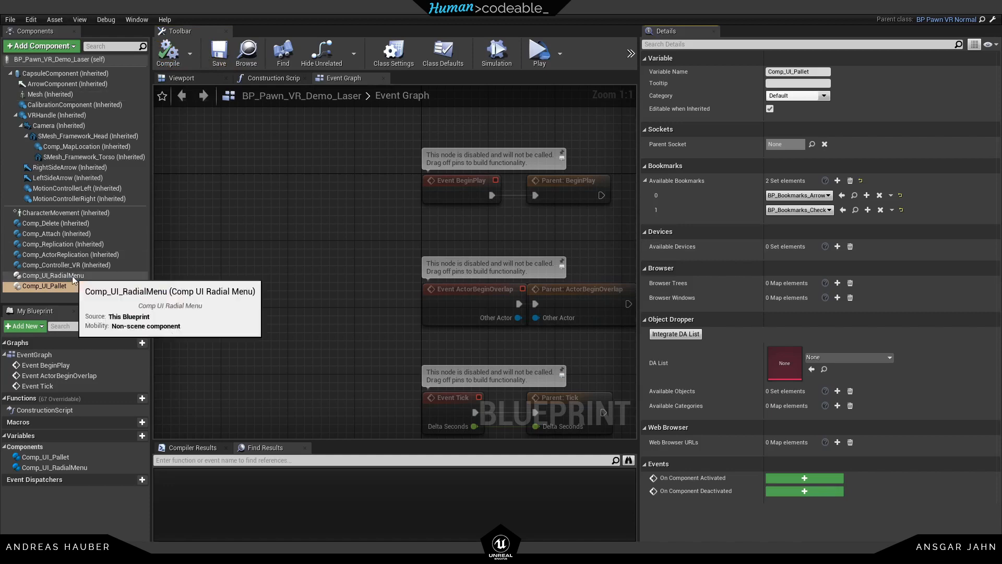
left_click(68, 264)
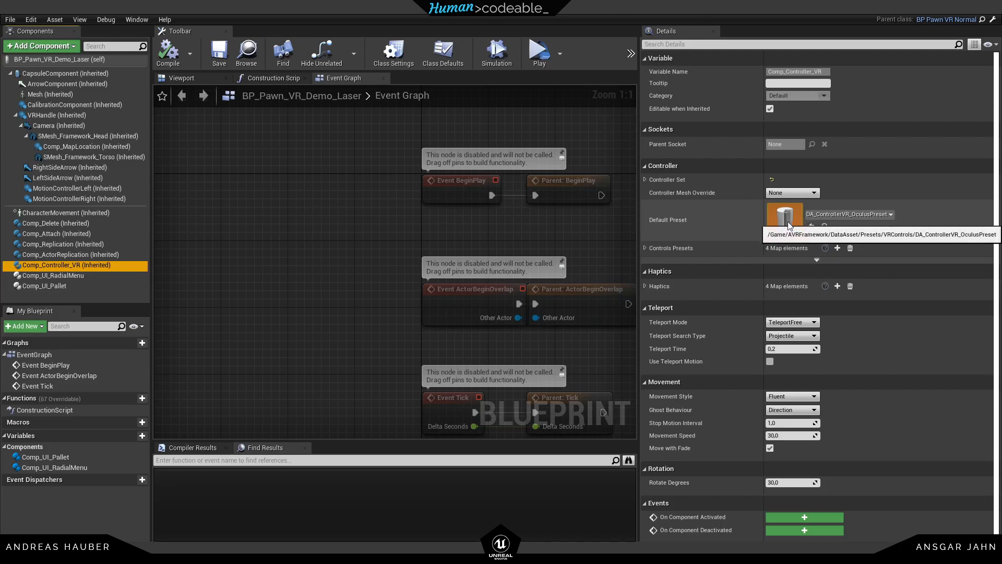
- Open the Oculus controller preset and keep ThumbstickPress mapped to LaserModes
left_click(783, 213)
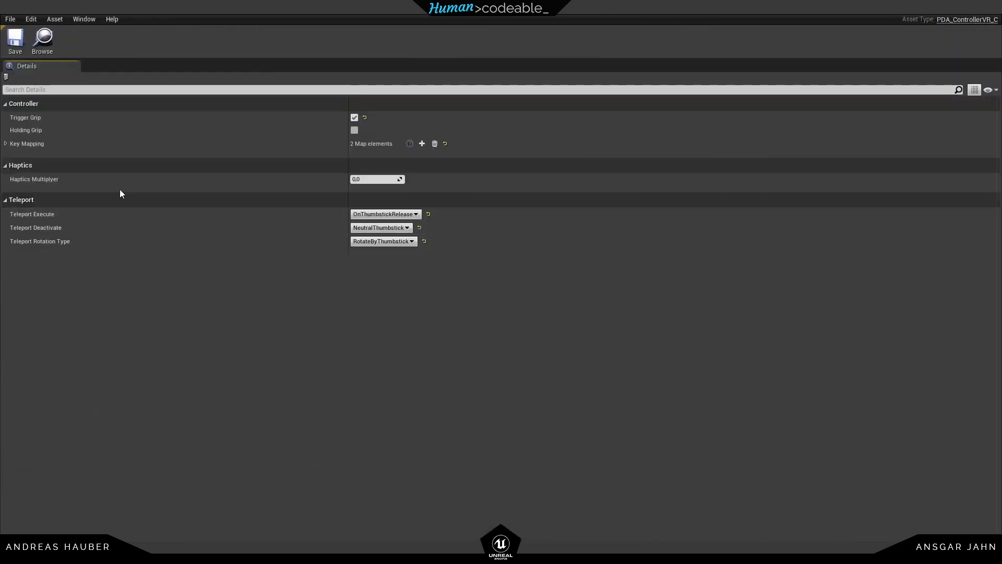
left_click(5, 143)
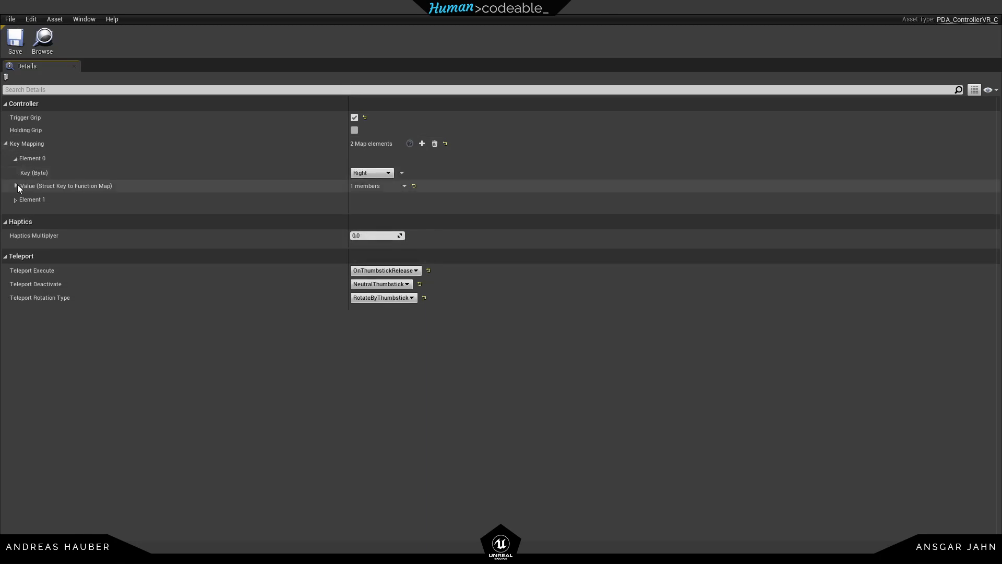
left_click(16, 185)
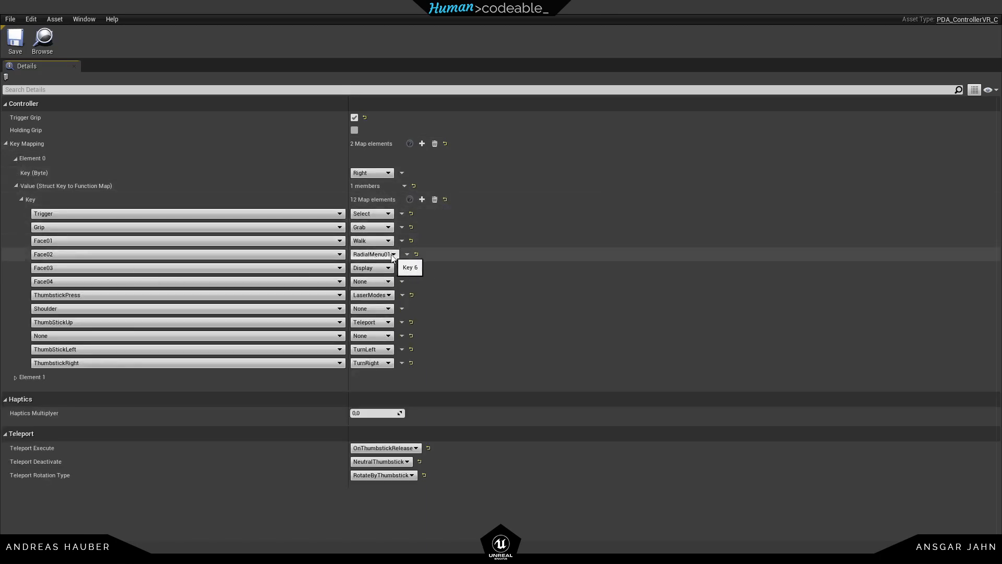
left_click(372, 294)
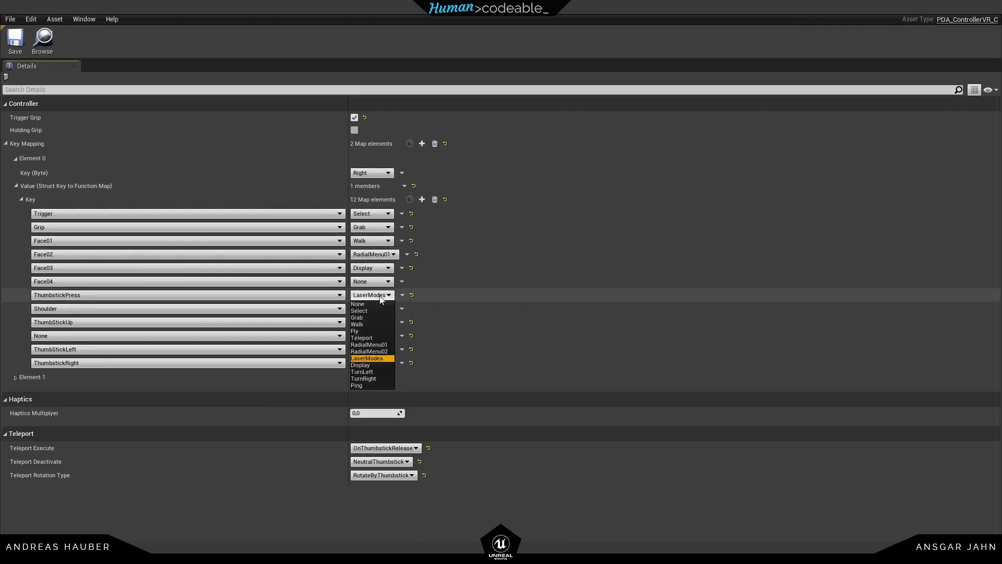
left_click(369, 350)
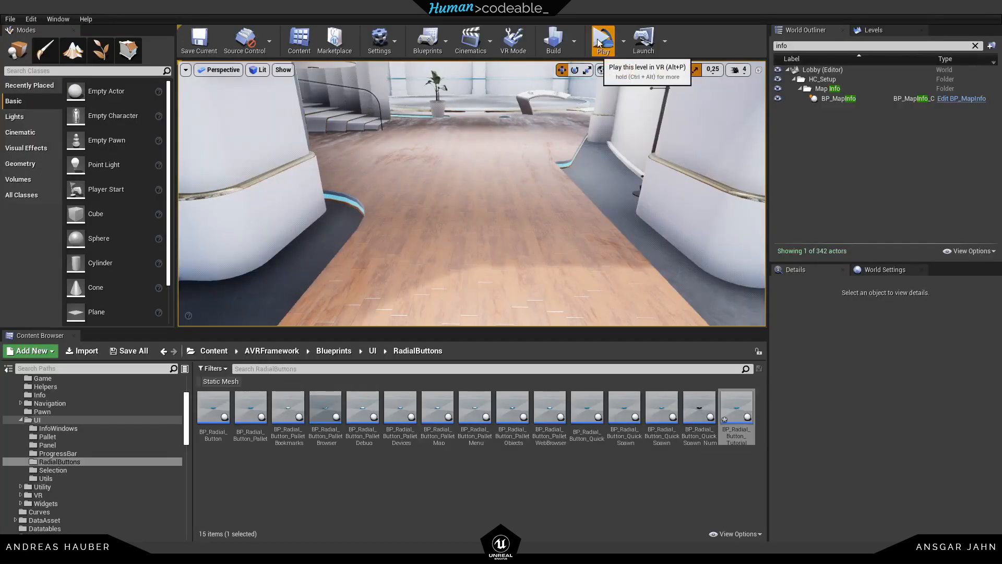
left_click(600, 40)
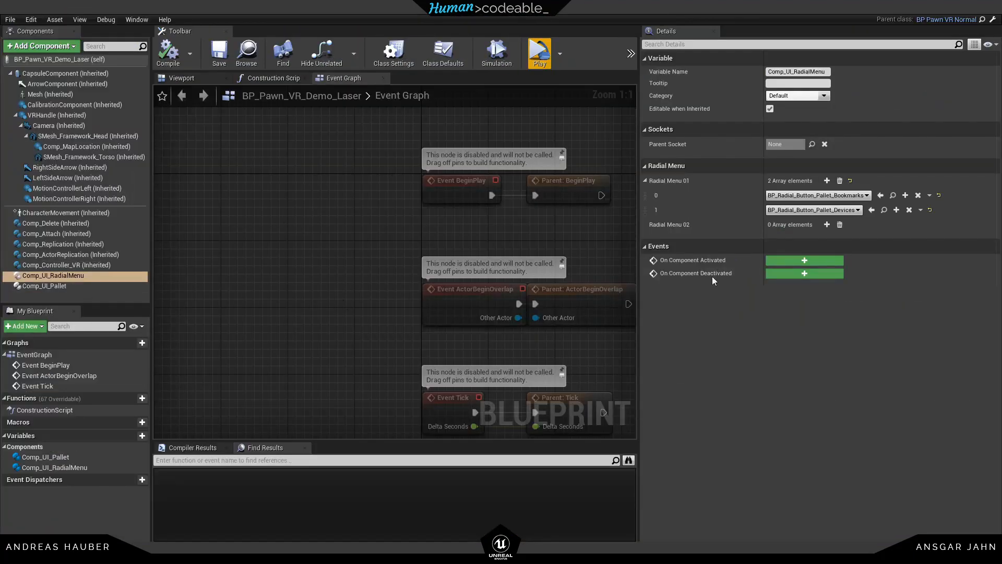
mouse_move(826, 224)
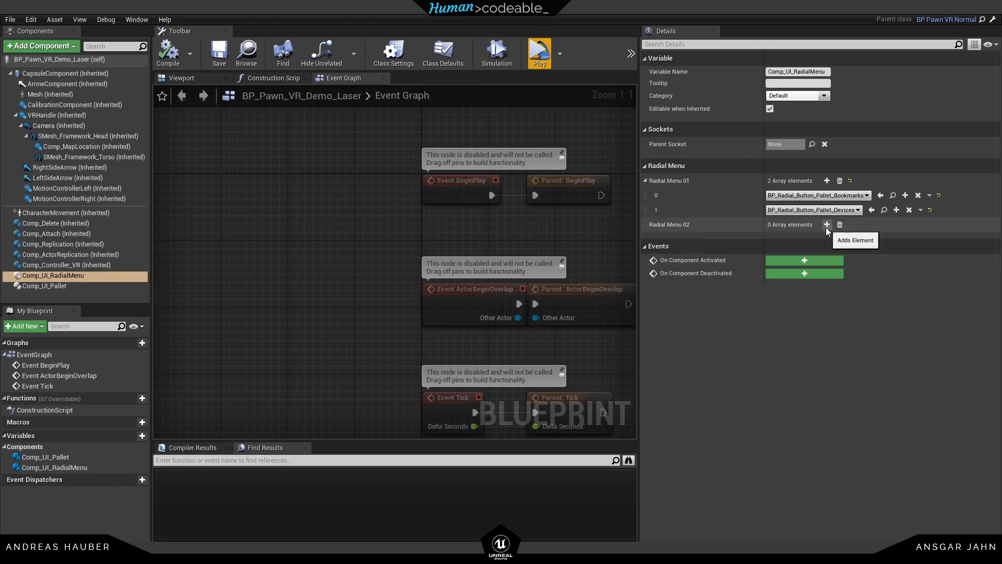
- Add BP_Radial_Button_Quick_Spawn_Keyboard to Radial Menu 02 and browse to the Bookmarks button asset
left_click(826, 224)
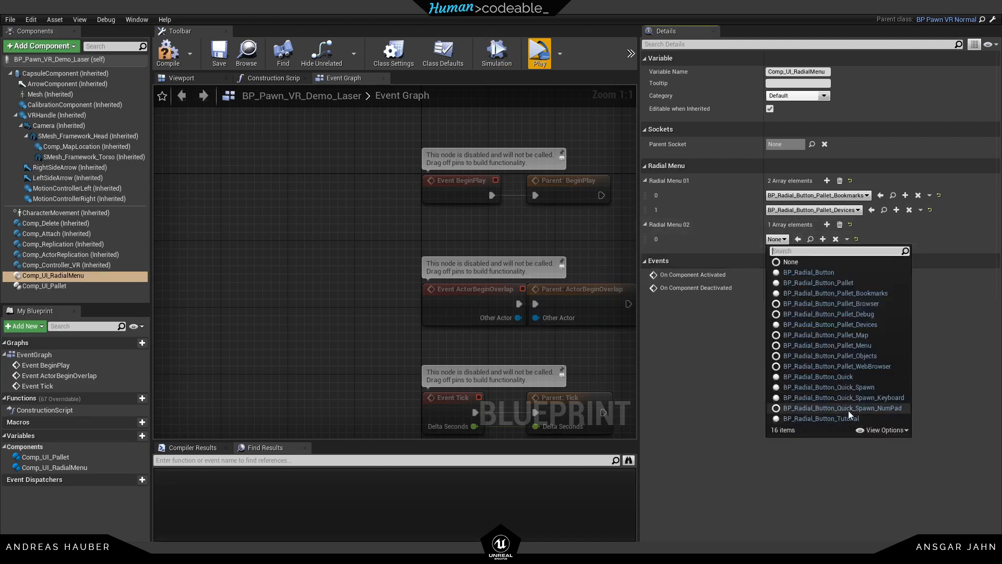
left_click(839, 397)
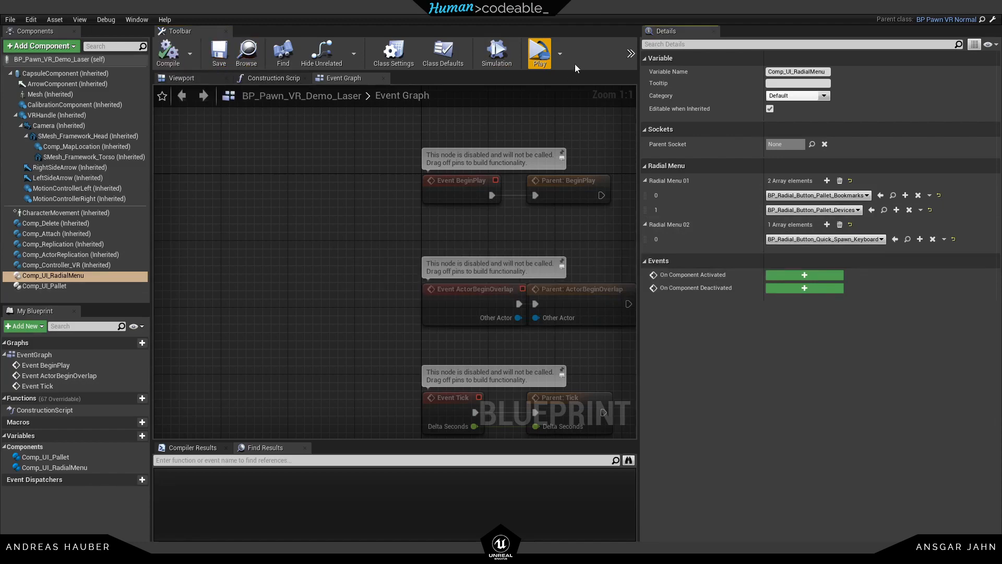
left_click(538, 48)
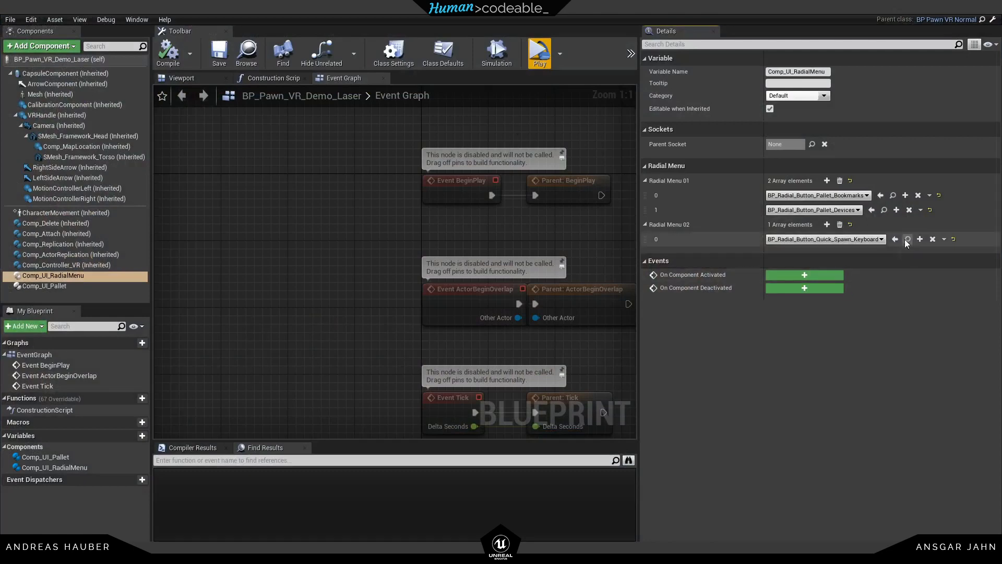
mouse_move(893, 195)
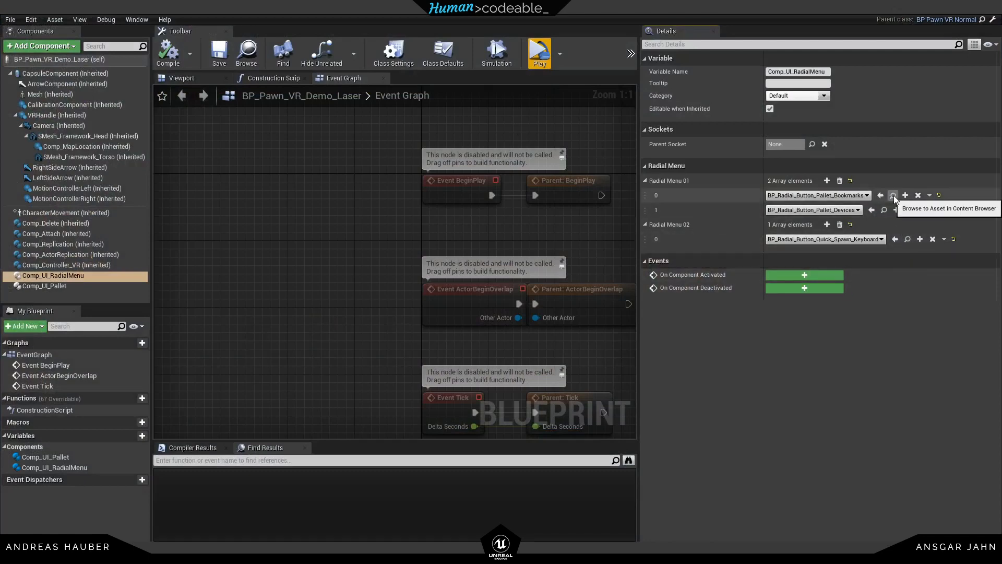
left_click(894, 195)
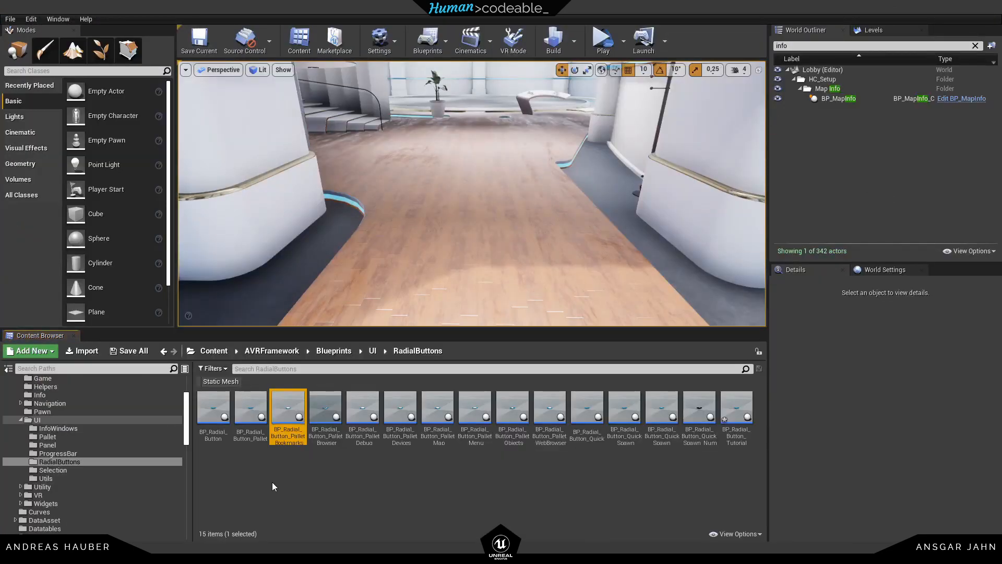
- Open BP_Radial_Button_Tutorial and add a Bomb static mesh component under MeshHandle
left_click(213, 407)
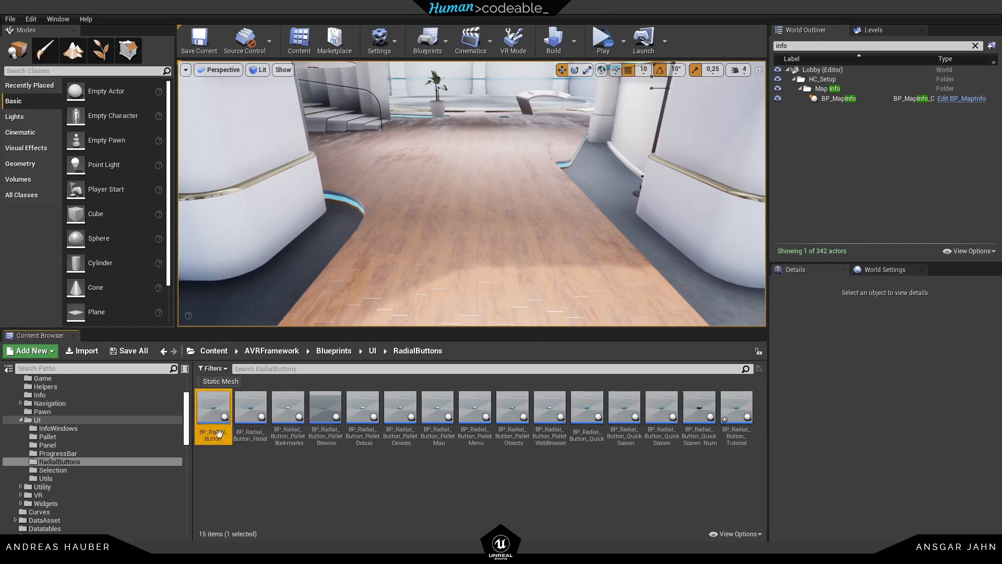
right_click(214, 412)
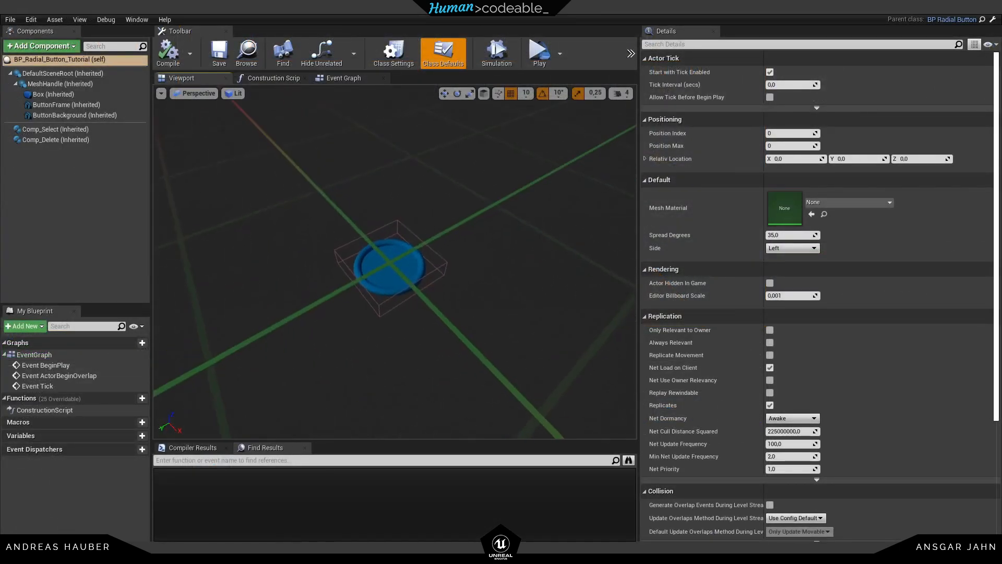
left_click(60, 83)
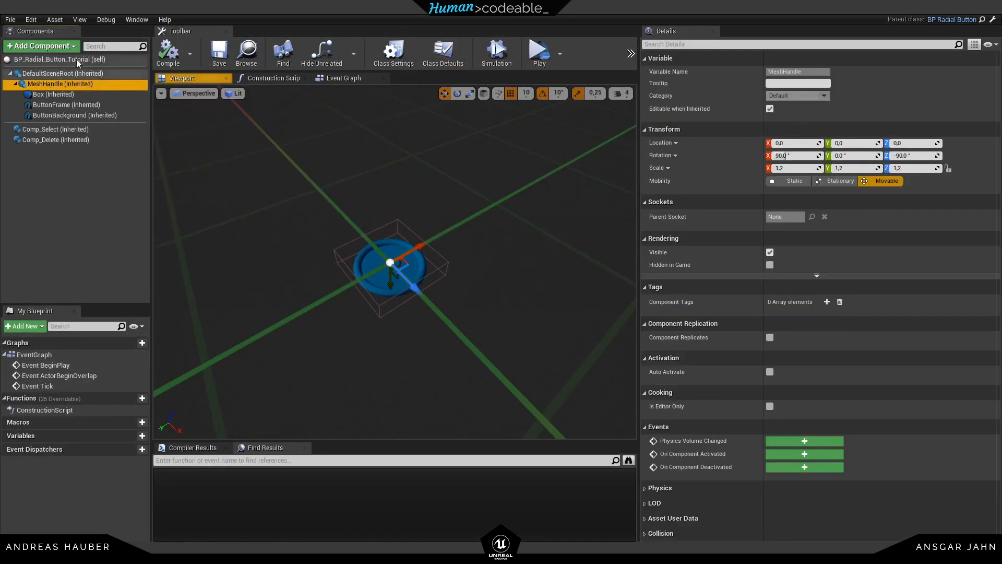
type("stat")
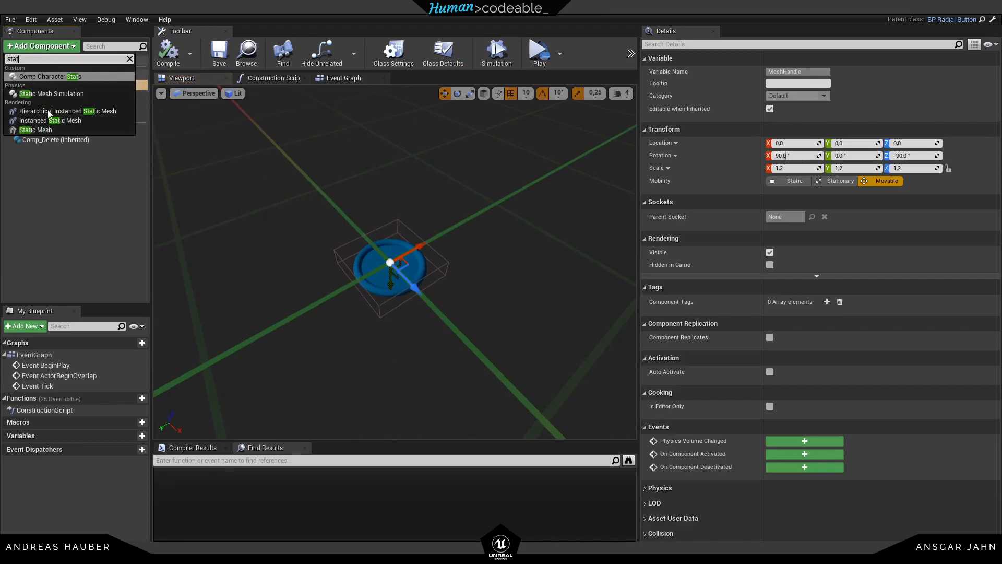
left_click(36, 130)
type("Bomb")
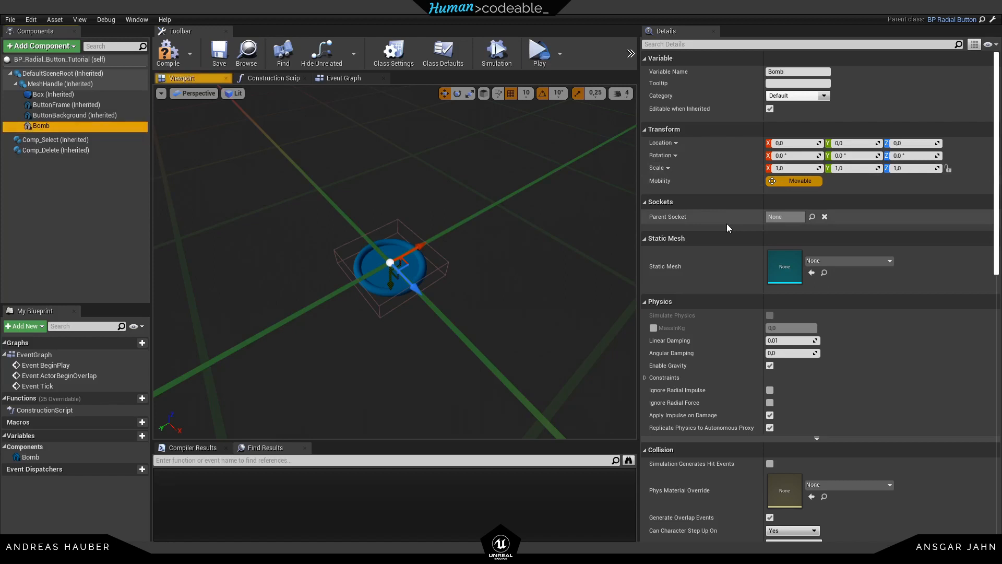
- Set the Bomb component's mesh to SM_Bomb and its scale to 0.04
left_click(888, 261)
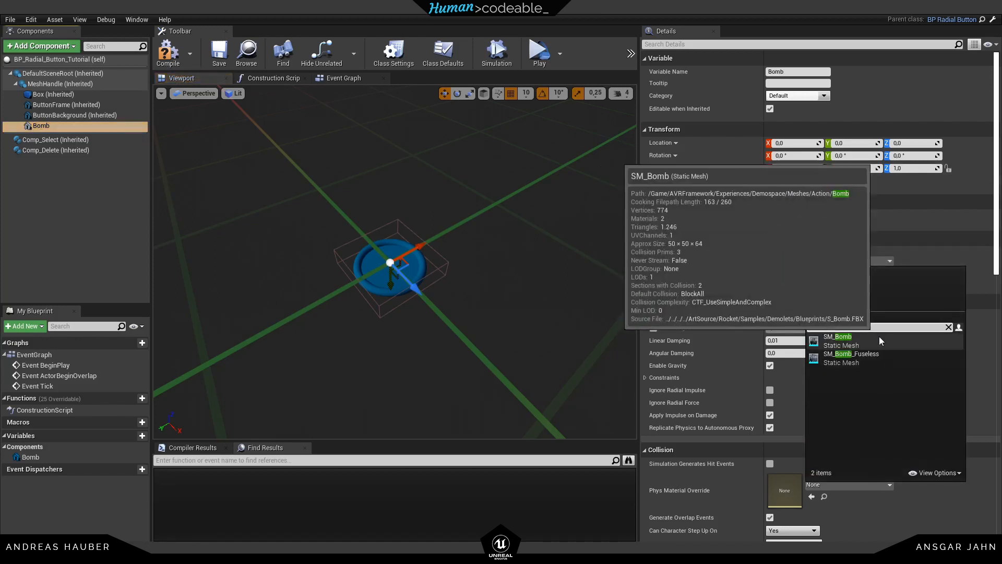
left_click(837, 341)
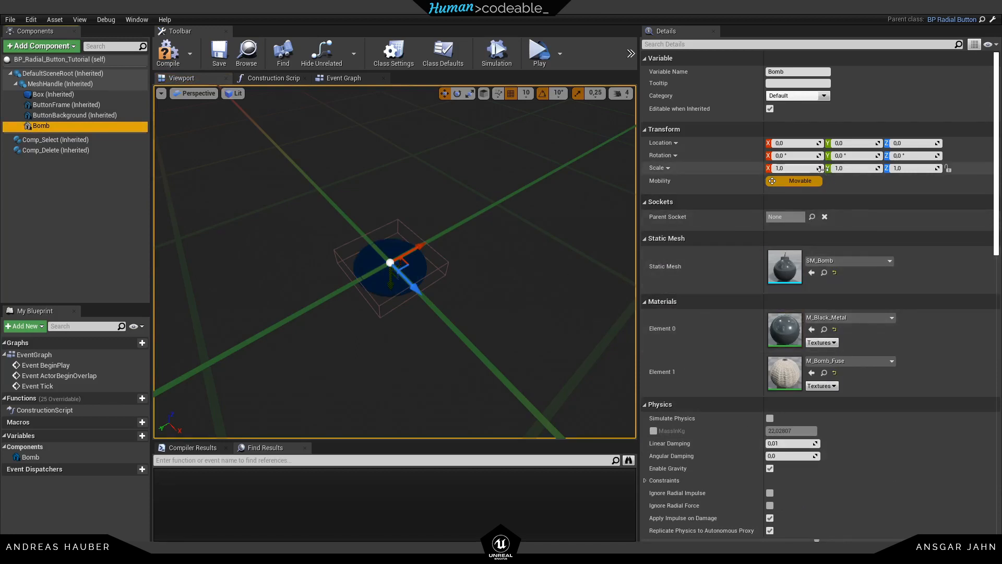
left_click(910, 167)
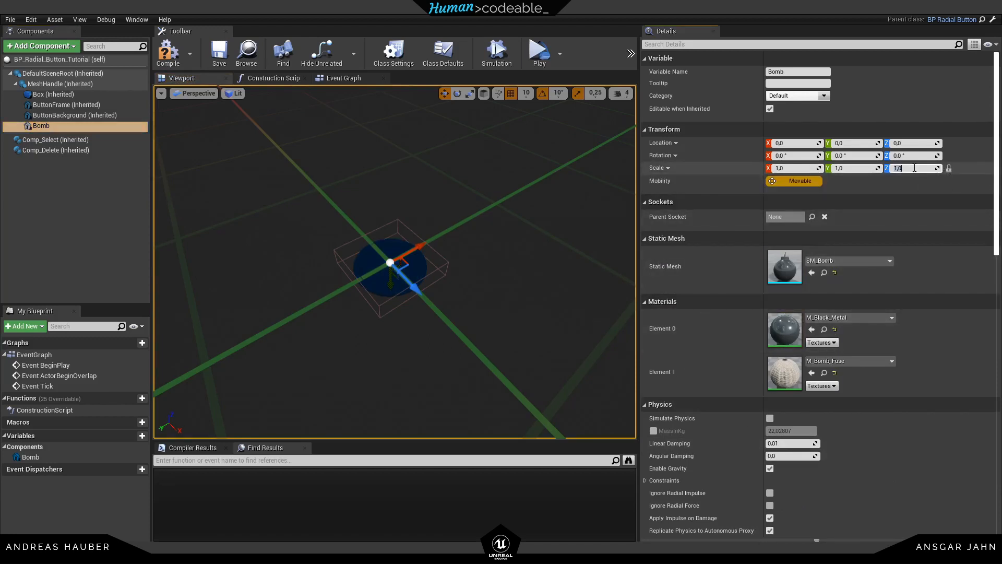
type("0.1")
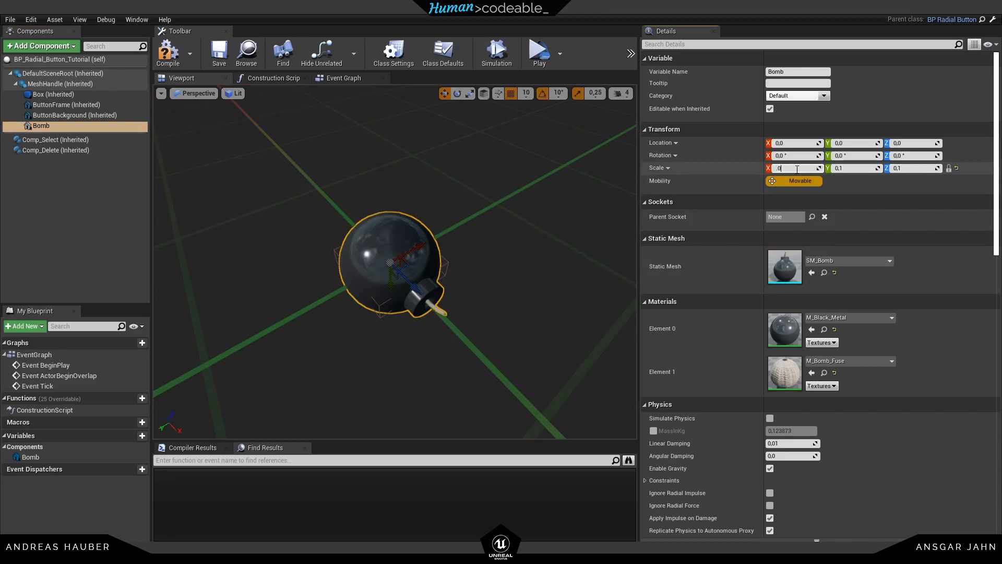
type("0.04")
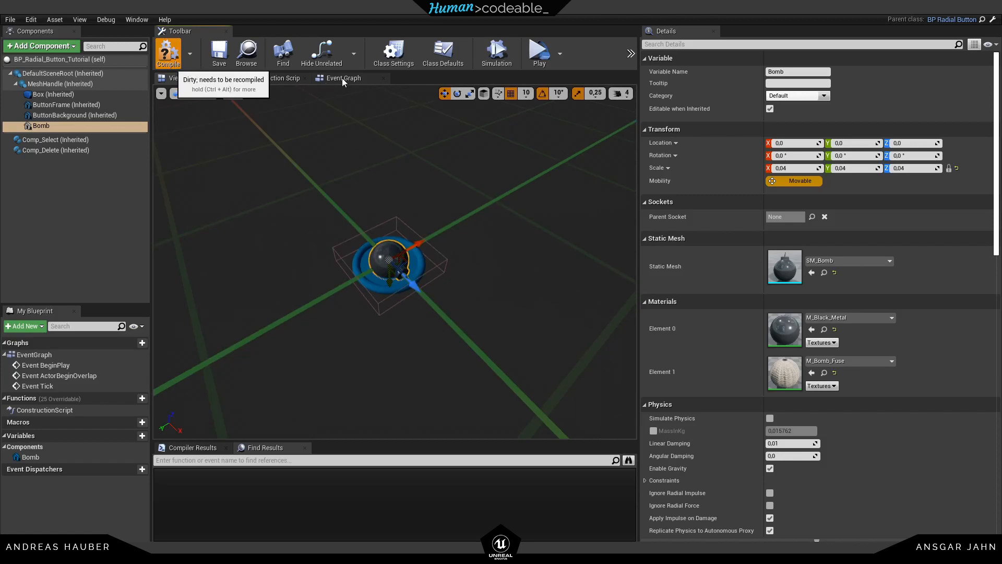
left_click(344, 78)
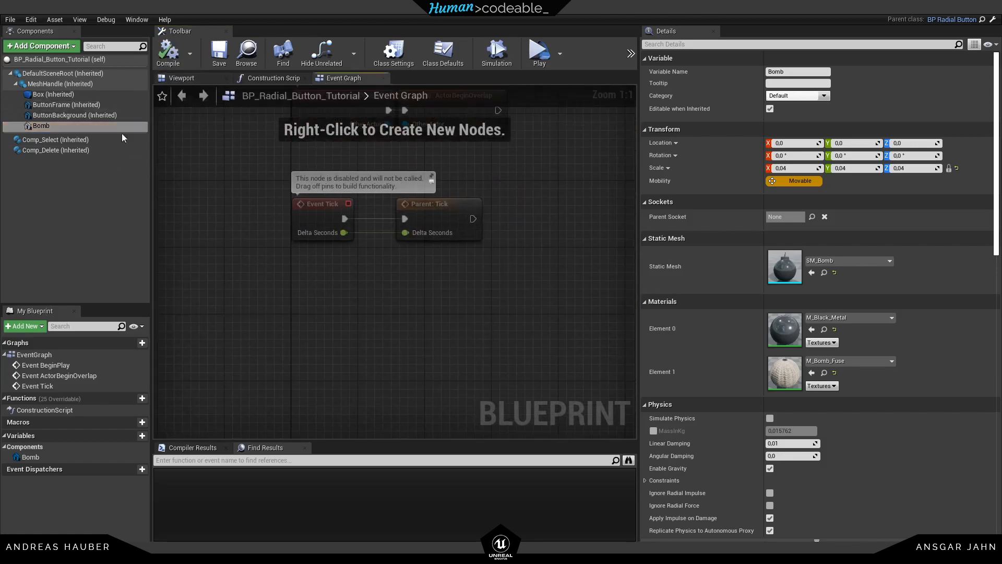
- Add a Pressed Select event that spawns P_Explosion_Bomb at the impact location
right_click(54, 140)
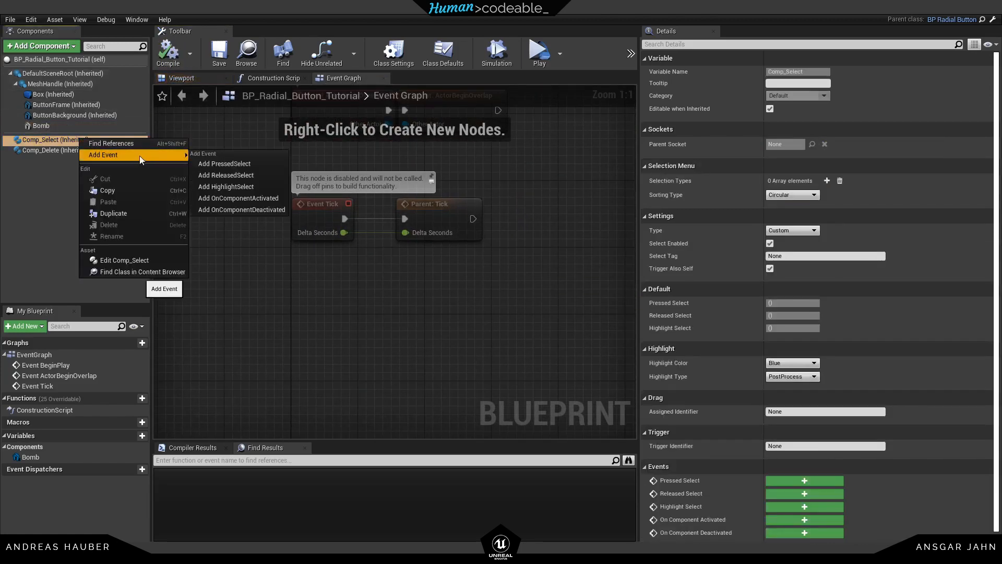
left_click(225, 164)
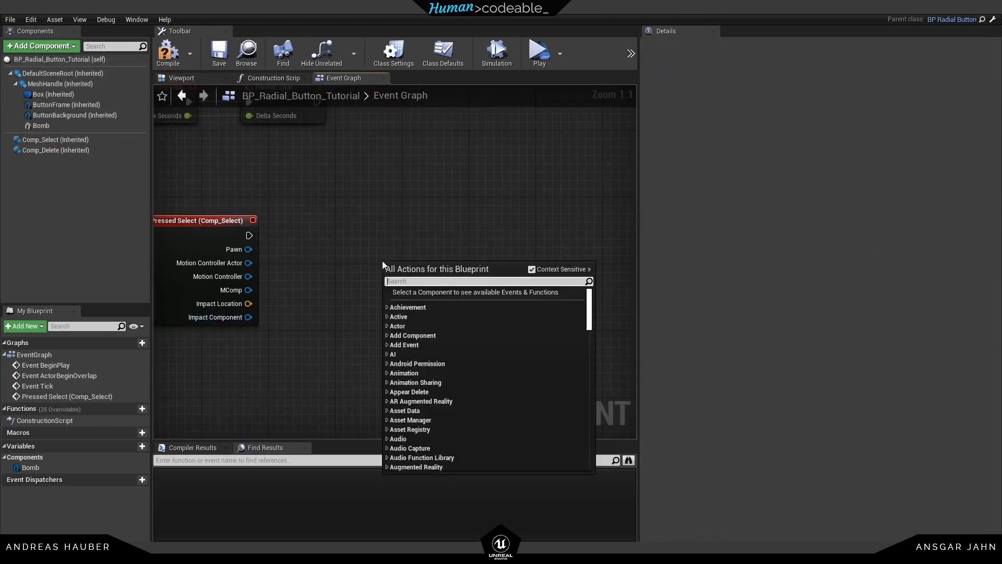
type("spawn e")
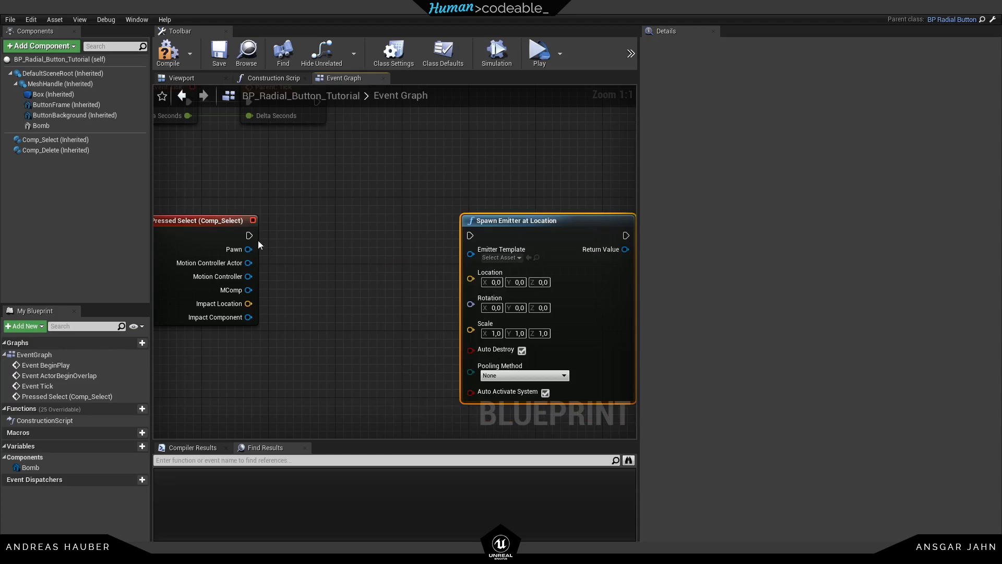
left_click(500, 256)
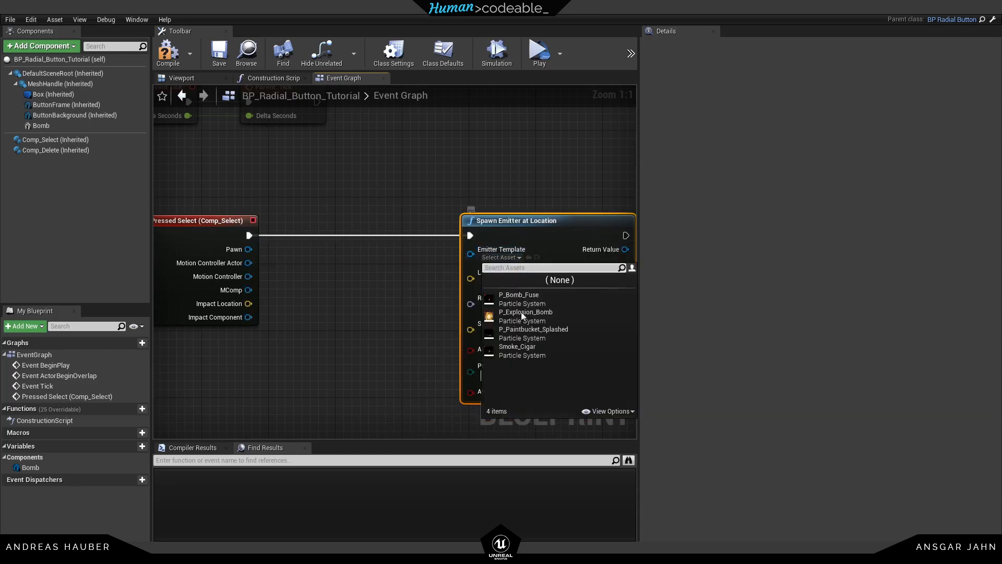
left_click(526, 312)
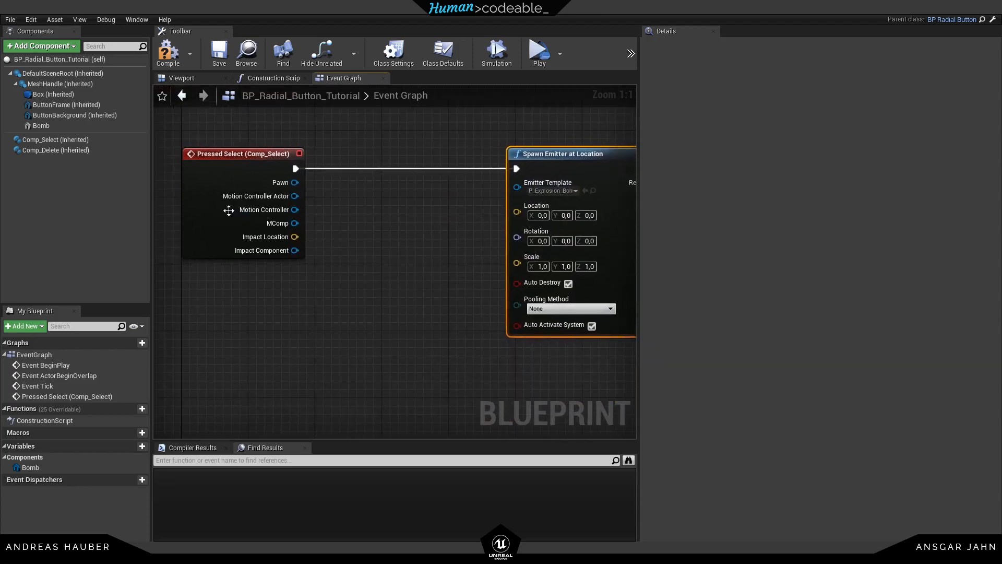
left_click_drag(295, 236, 517, 214)
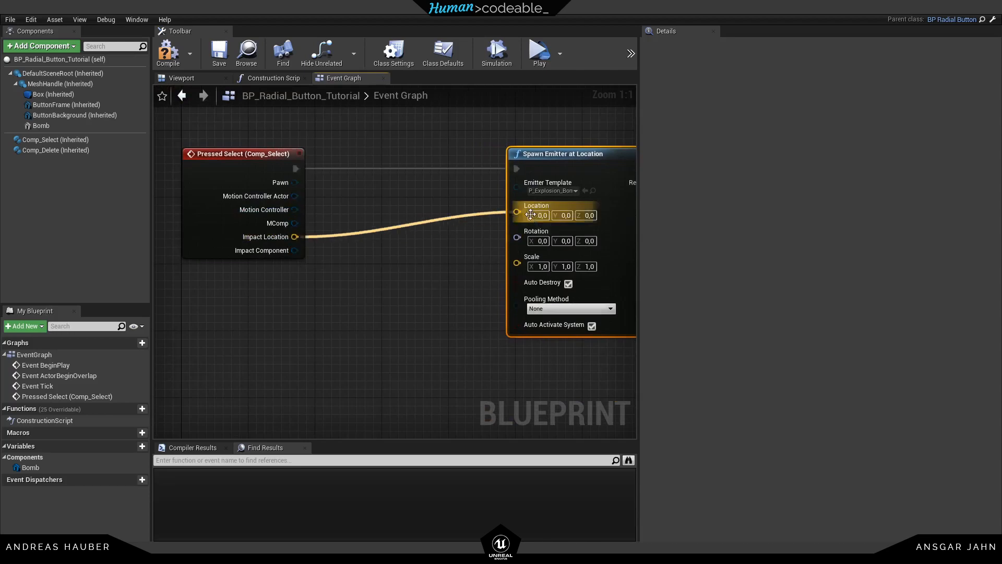
left_click(168, 53)
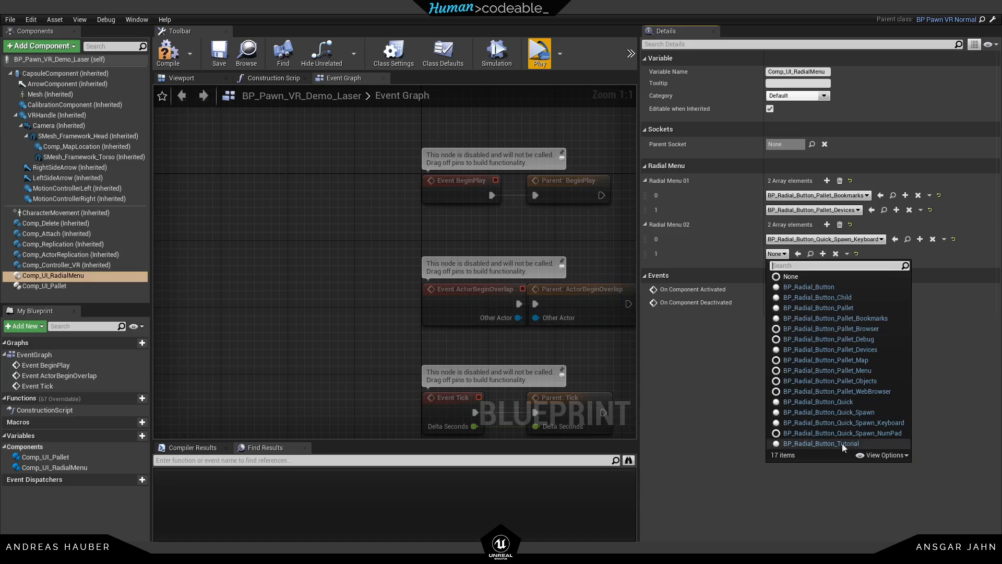
- Set Radial Menu 02 element 1 to BP_Radial_Button_Tutorial and launch Play in VR
left_click(820, 443)
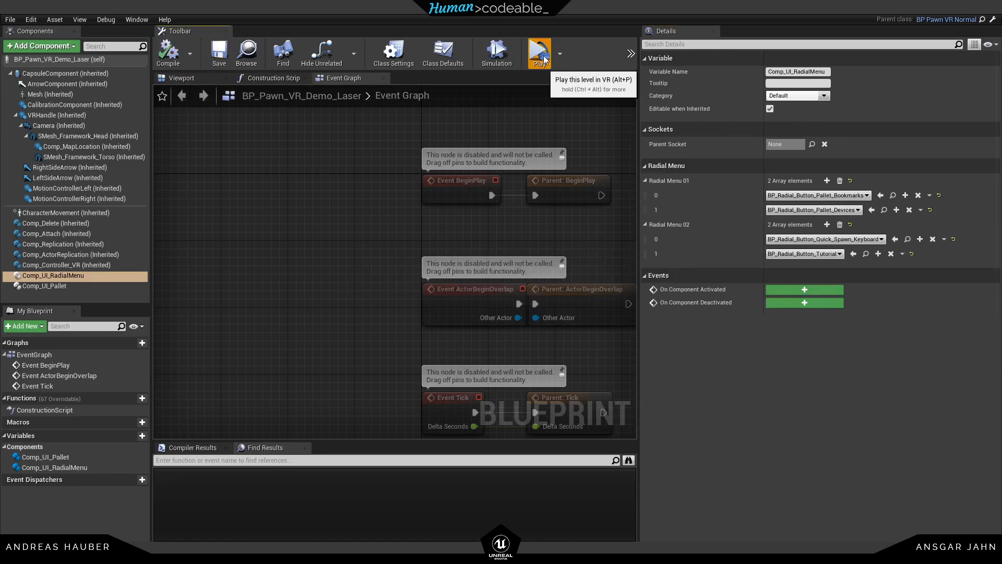
left_click(539, 52)
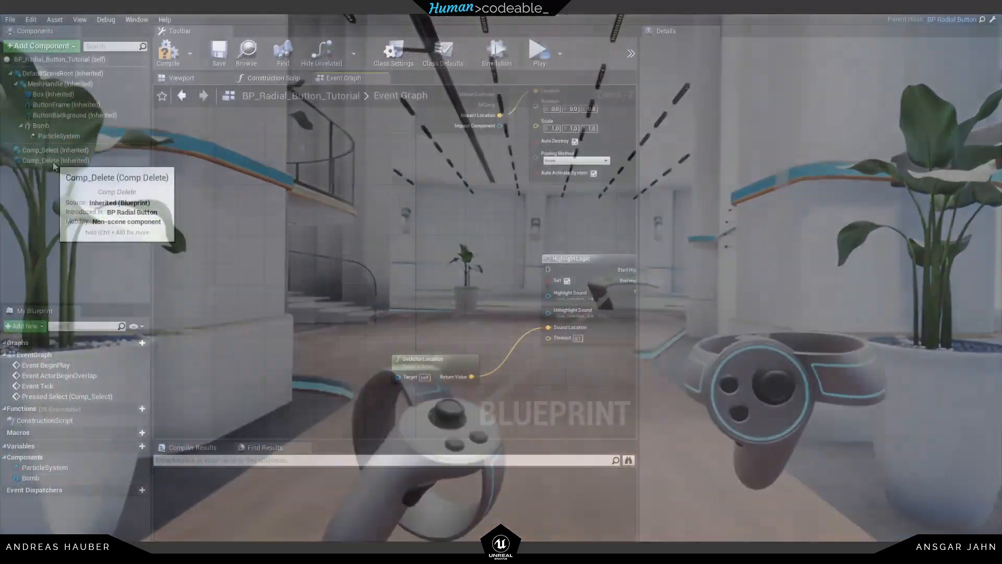
- Add a HighlightSelect event with Timeline_0 playing on Start Highlighting, reversing on End Highlighting
right_click(51, 150)
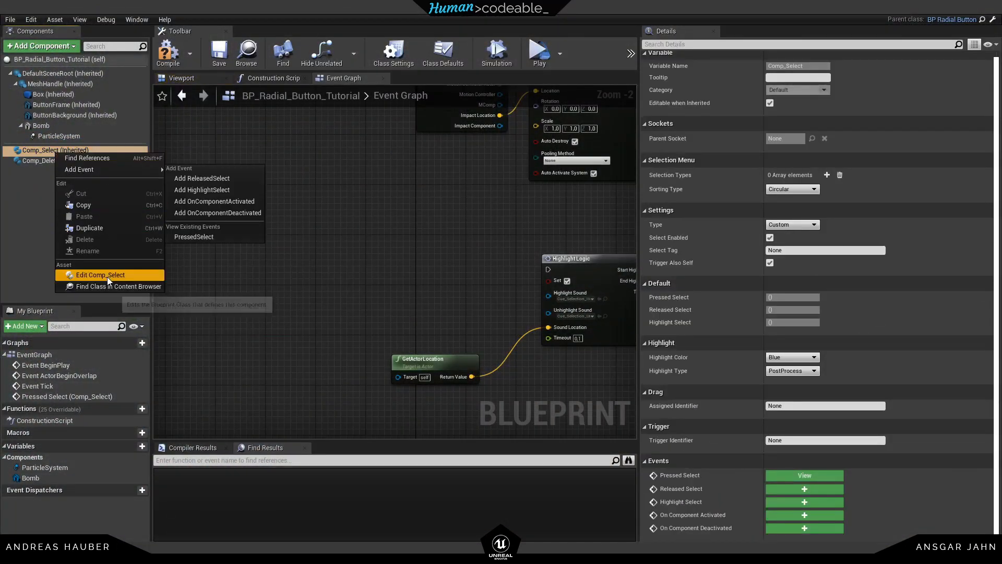
mouse_move(79, 168)
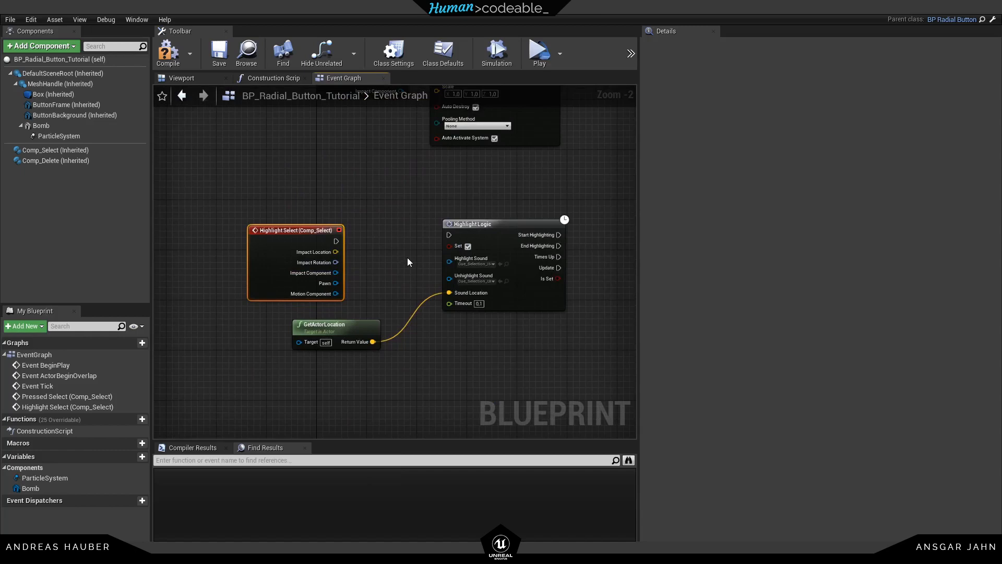
scroll("up", 3)
type("timeli")
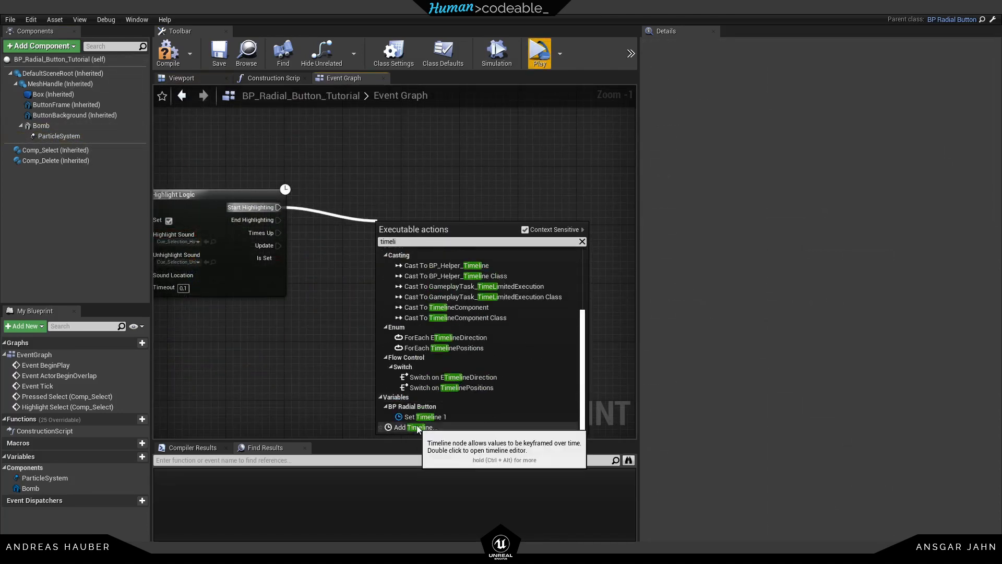
left_click(415, 427)
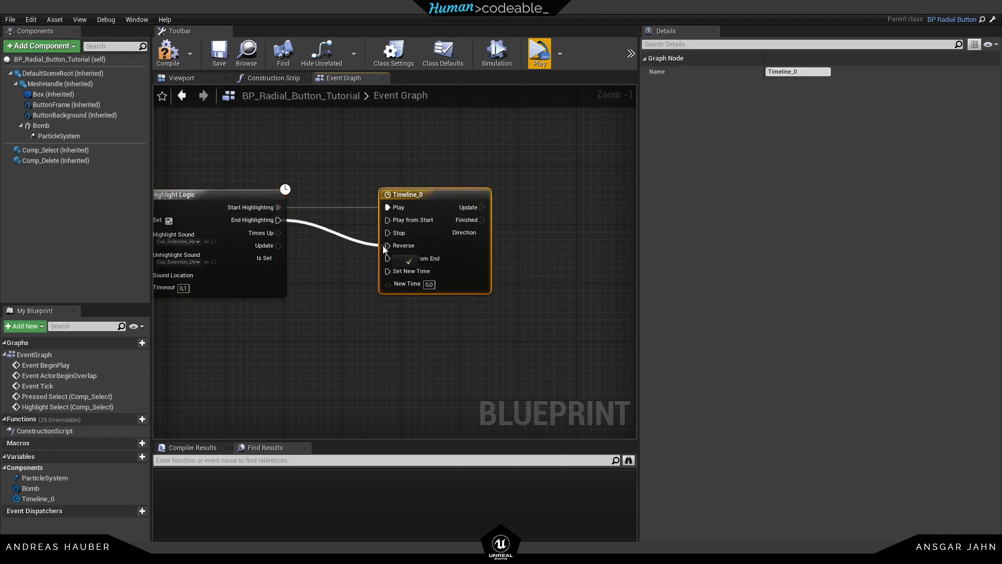
left_click(42, 125)
type("rel rot")
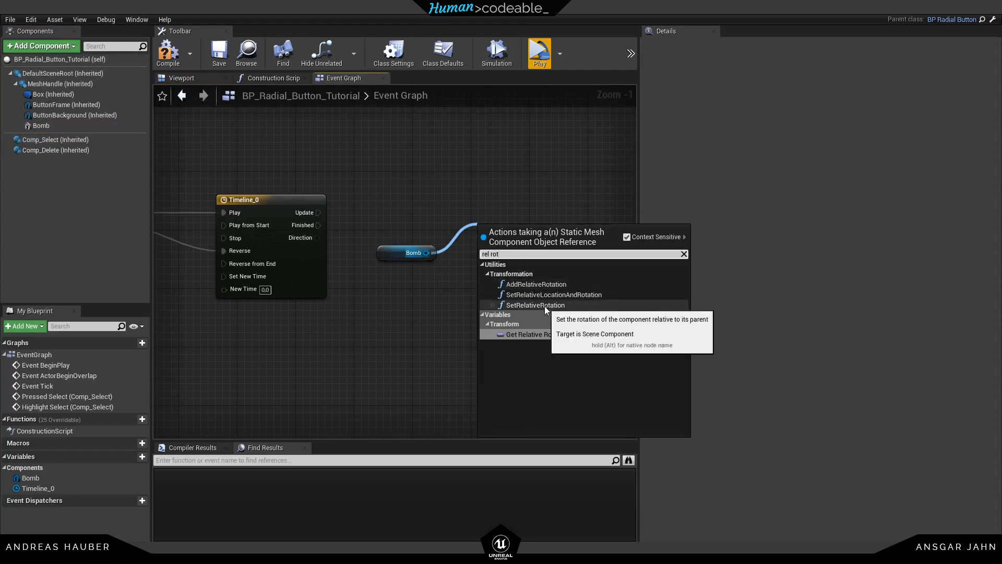
- Drive Bomb's SetRelativeRotation from Timeline_0 updates through a Lerp (Rotator) with B X -90
left_click(534, 305)
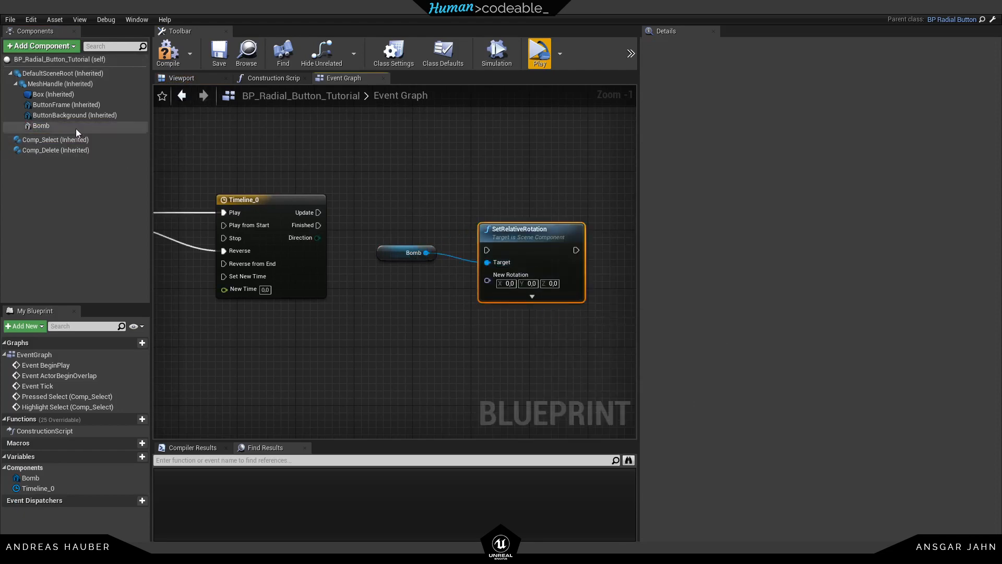
left_click(41, 125)
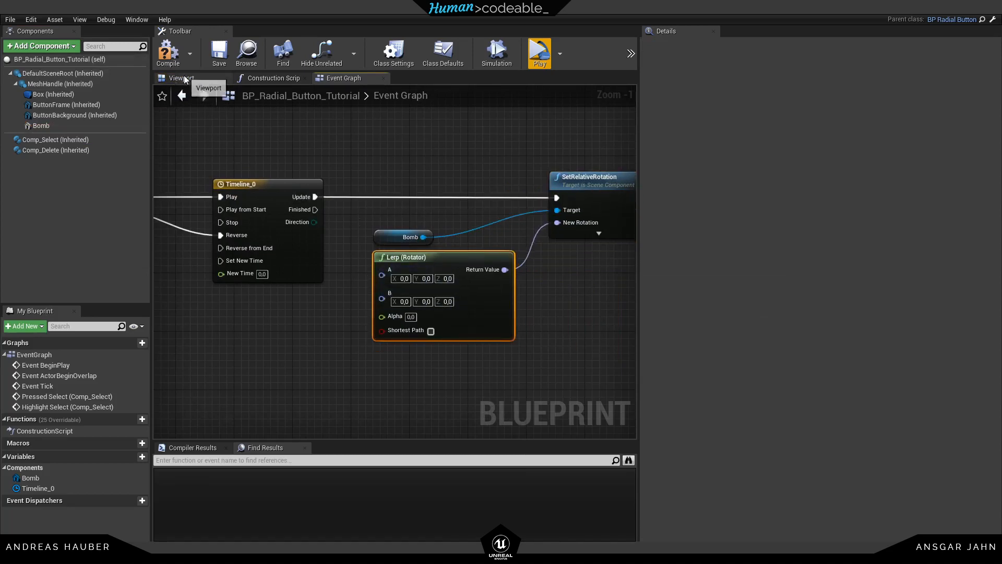
left_click(181, 77)
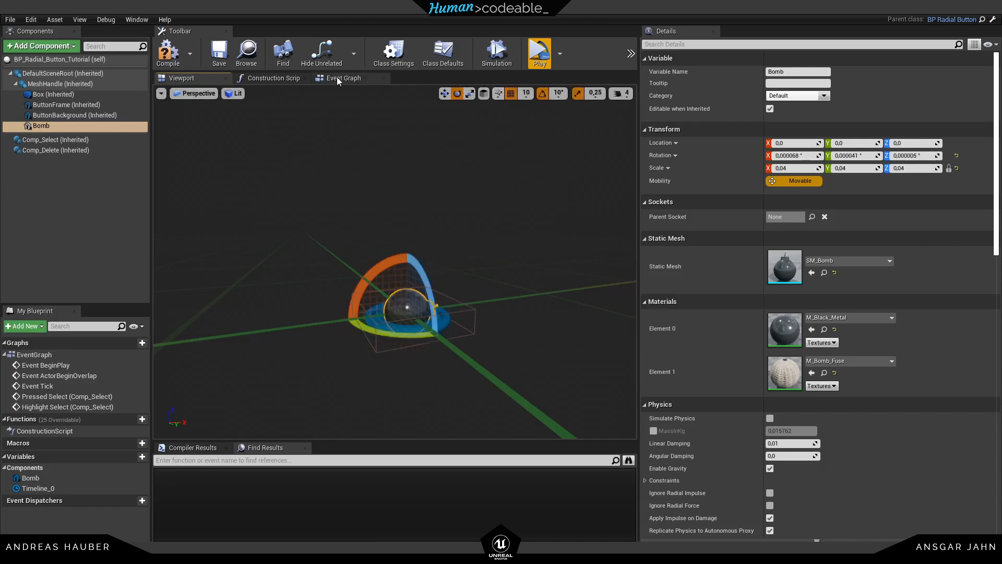
left_click(343, 77)
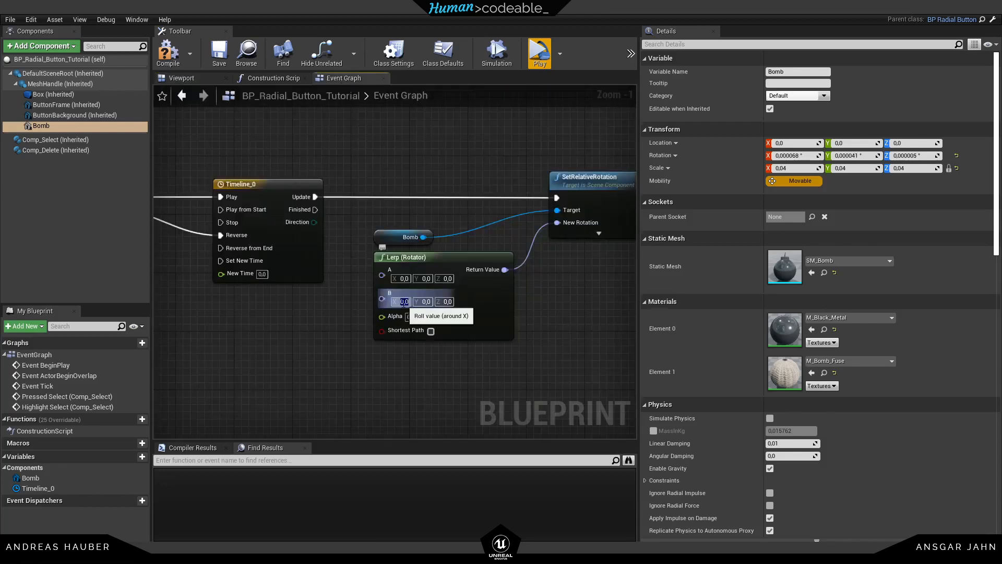
type("-90.0")
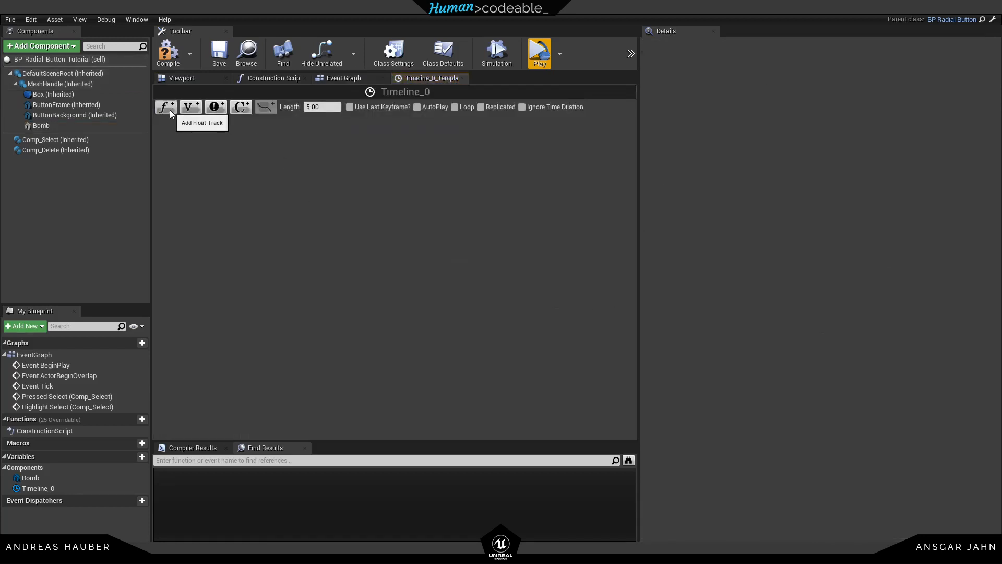
- Add an Alpha float track with keys at (0,0) and (0.5,1.0), using the last keyframe
left_click(165, 107)
type("Alpha")
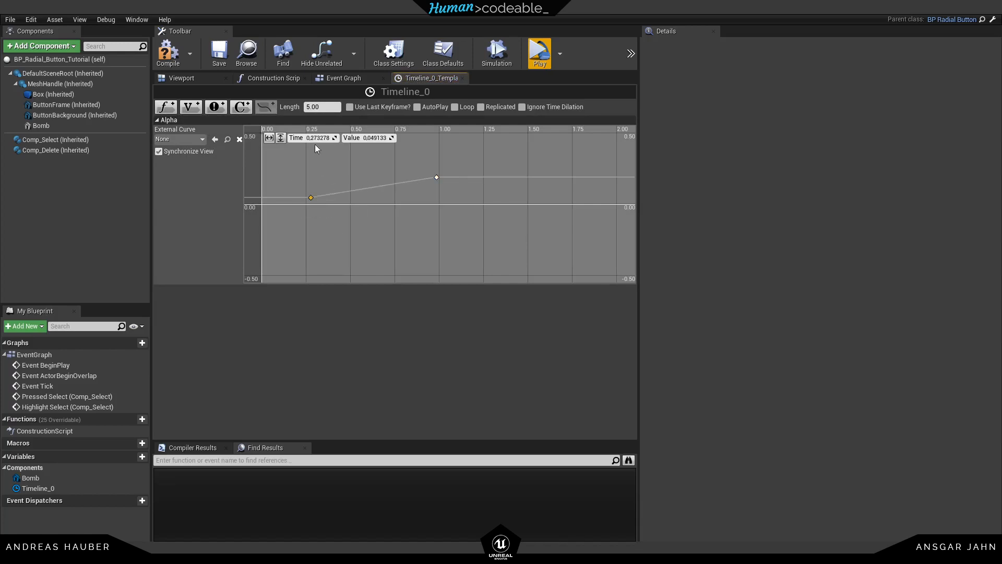
left_click_drag(310, 196, 261, 204)
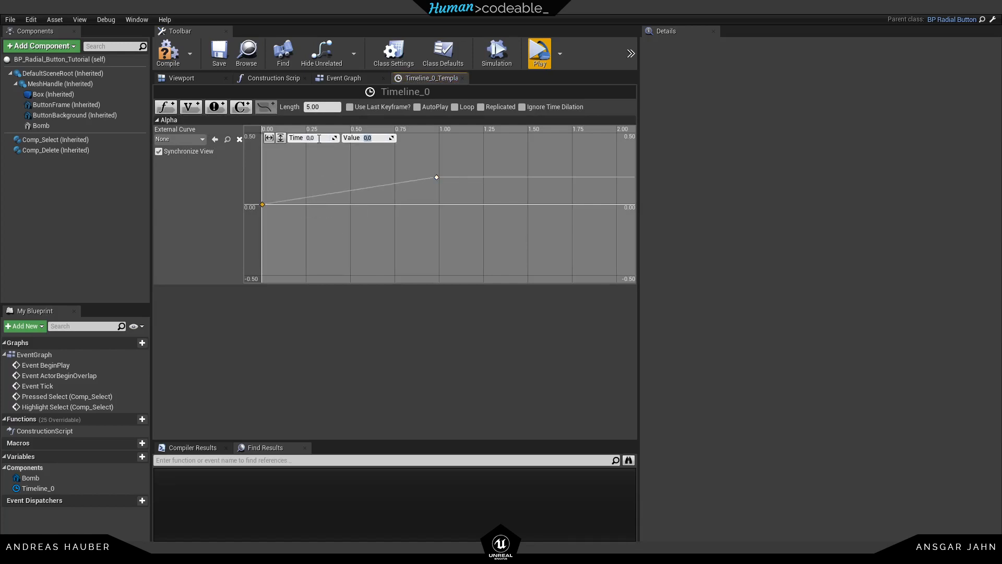
left_click(436, 176)
type("1")
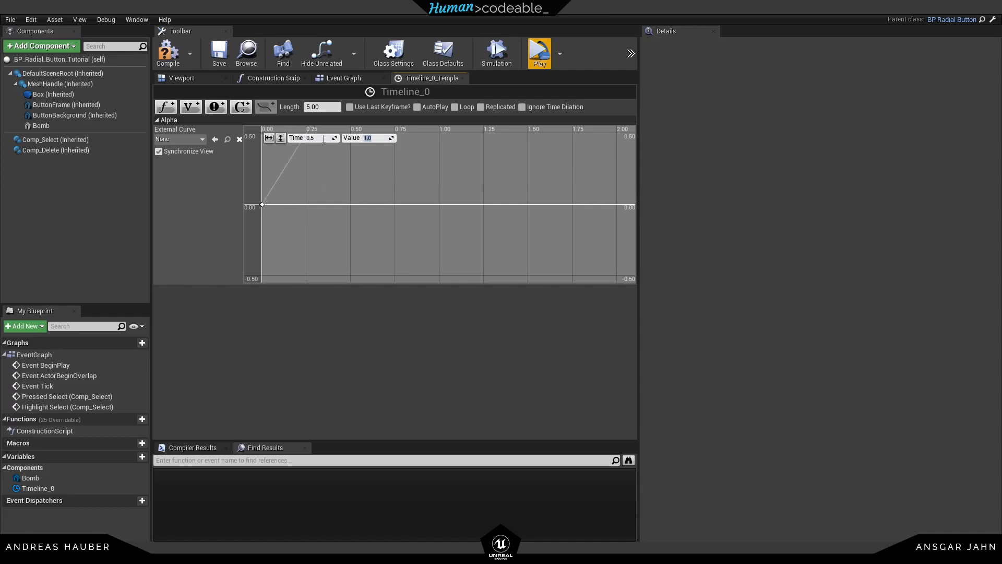
mouse_move(349, 88)
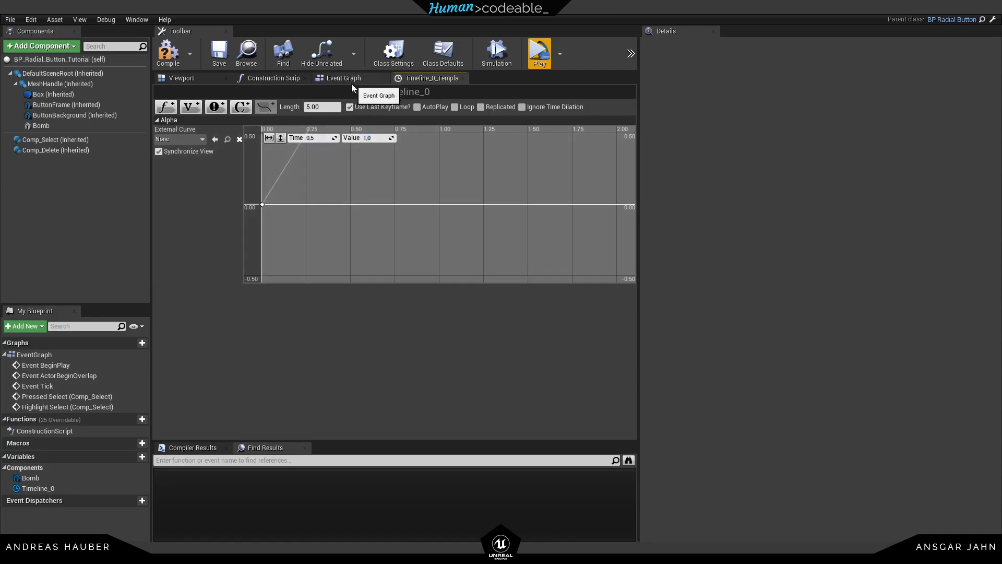
left_click(342, 77)
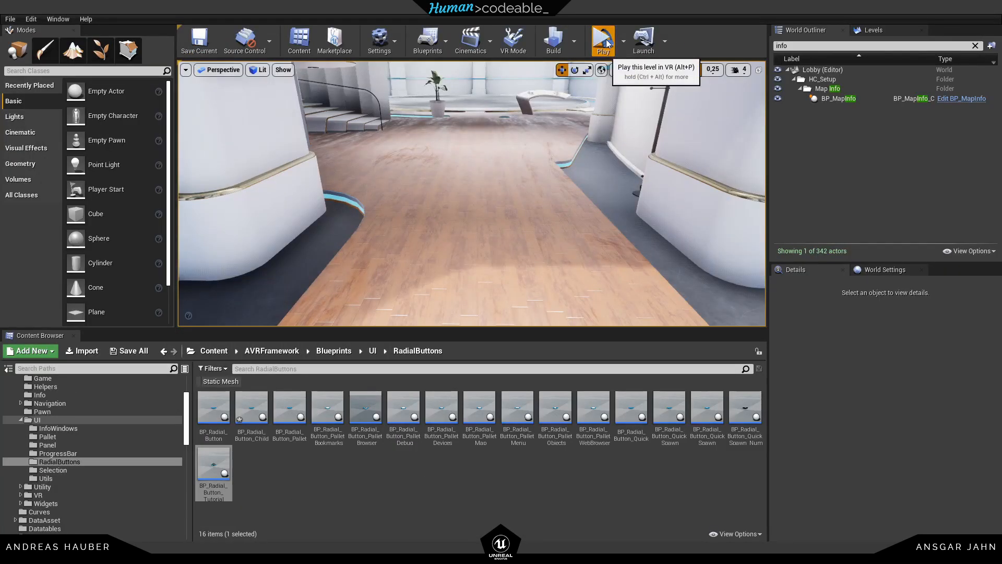
- Start VR Preview of the lobby level to try the bomb radial button
left_click(601, 37)
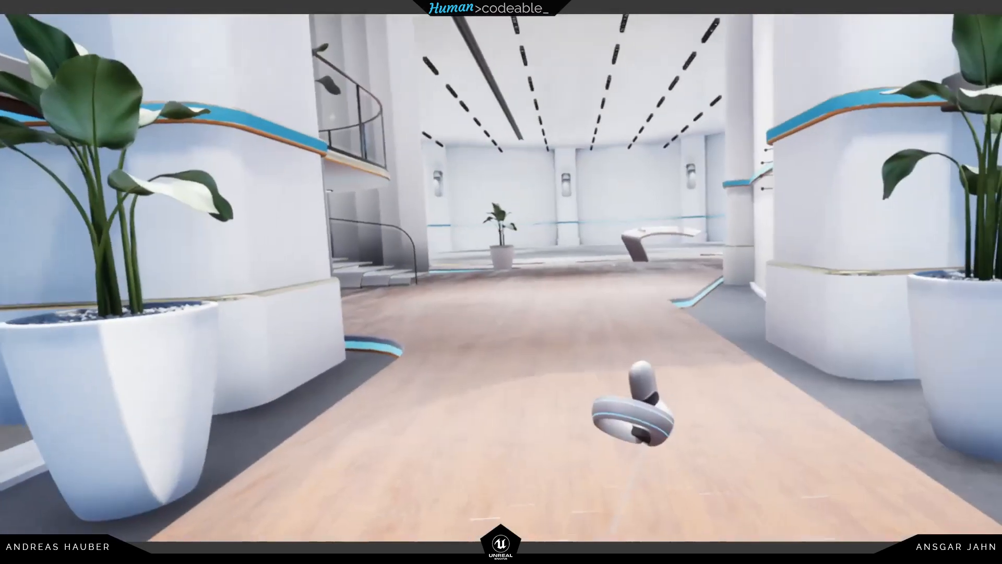